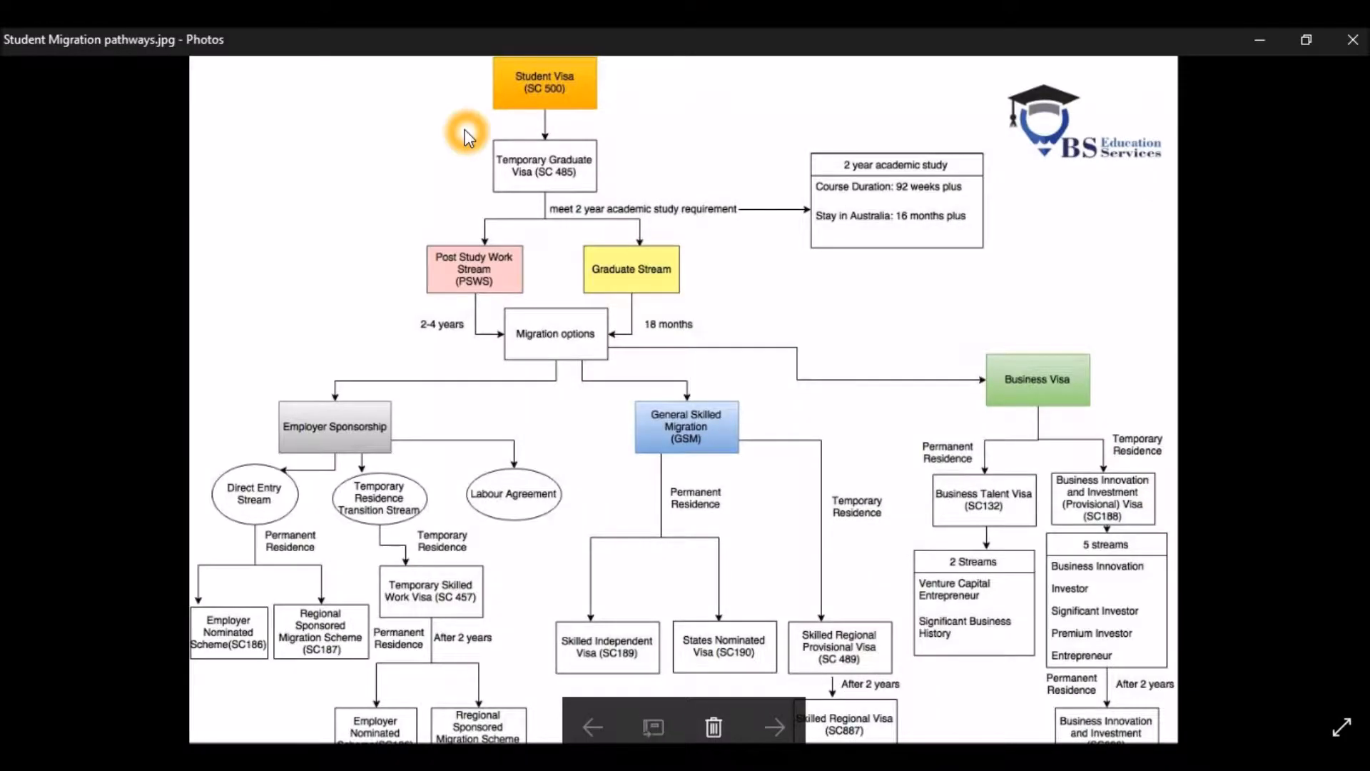
mouse_move(271, 192)
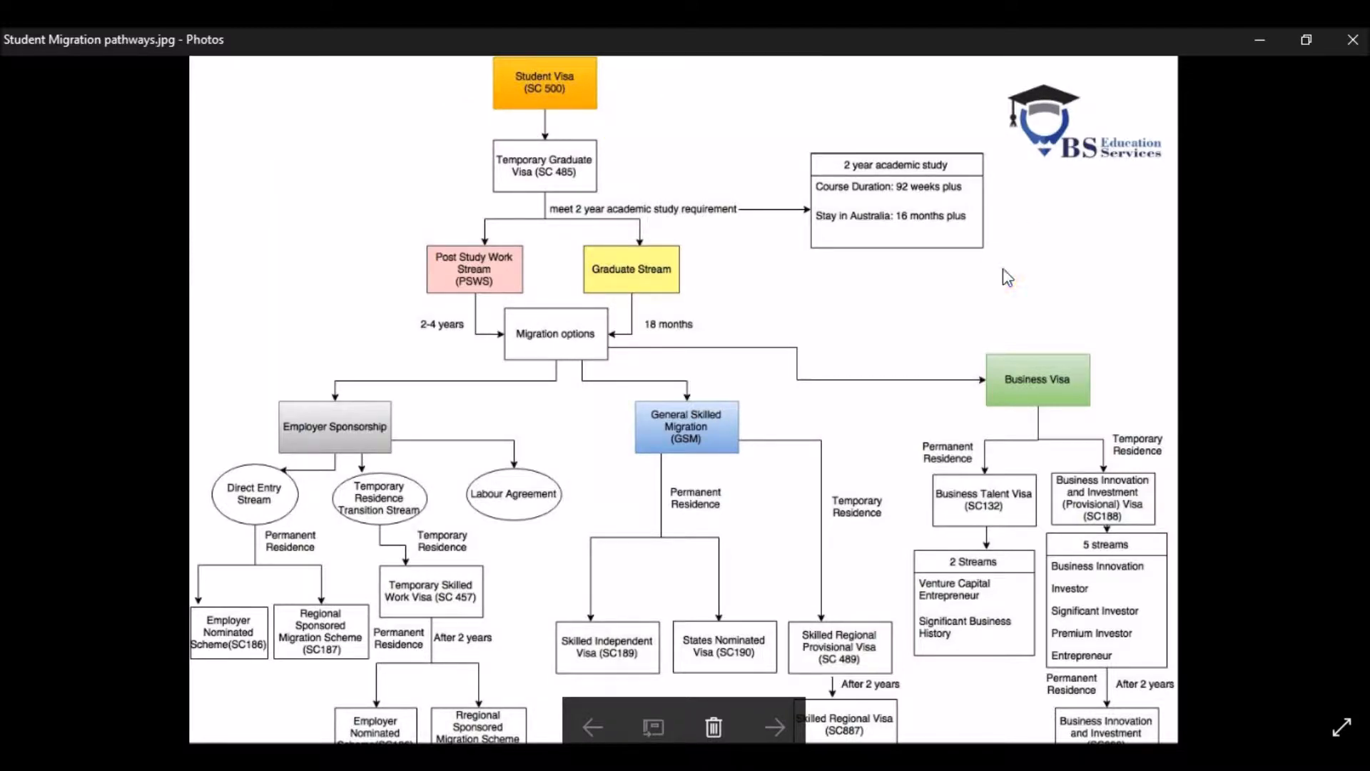
mouse_move(408, 164)
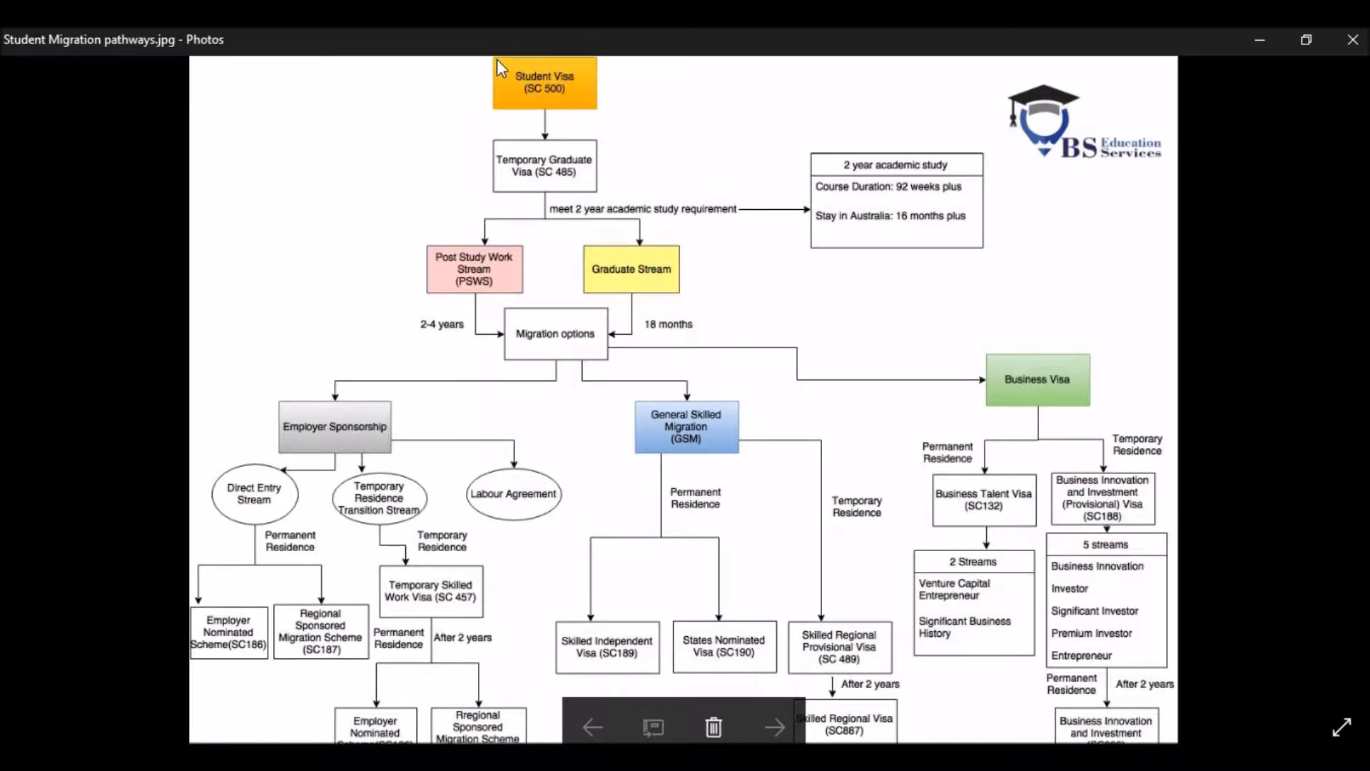
mouse_move(587, 87)
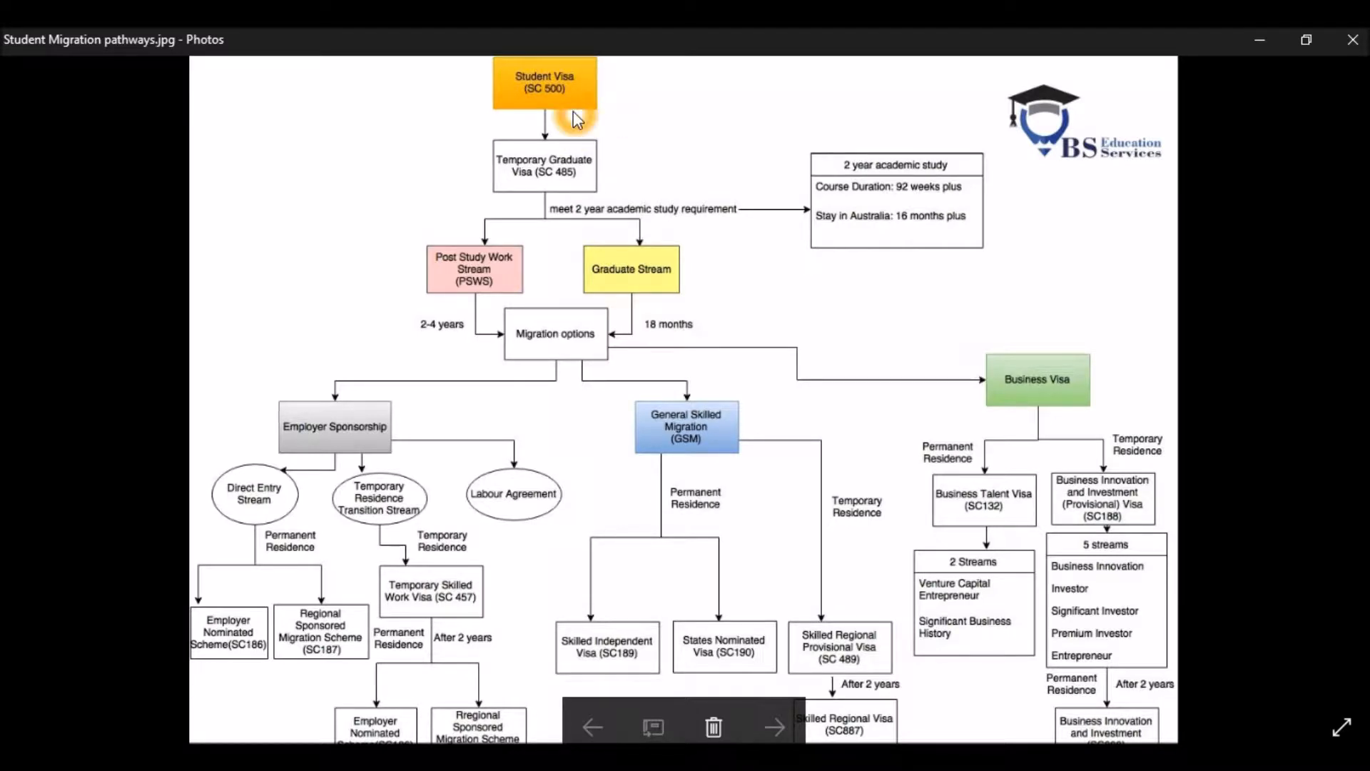
mouse_move(575, 178)
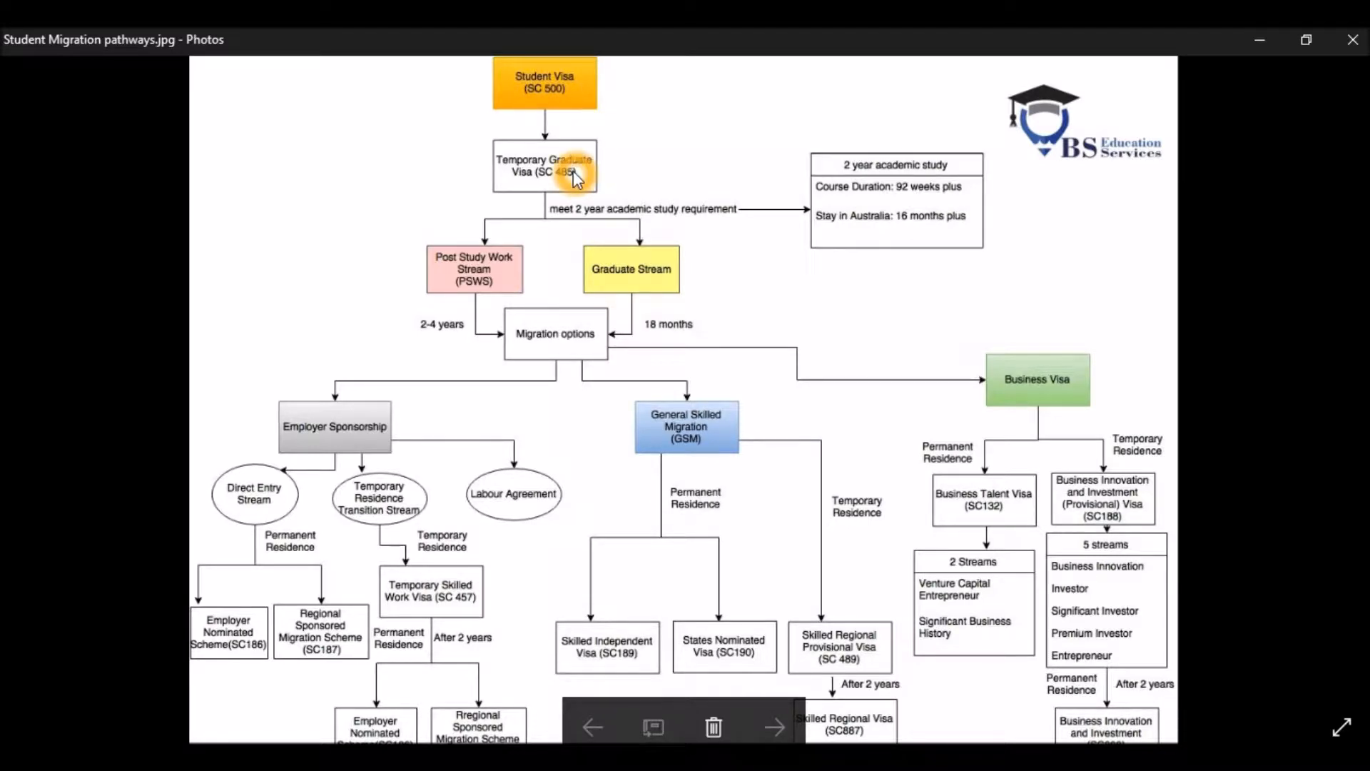
mouse_move(575, 195)
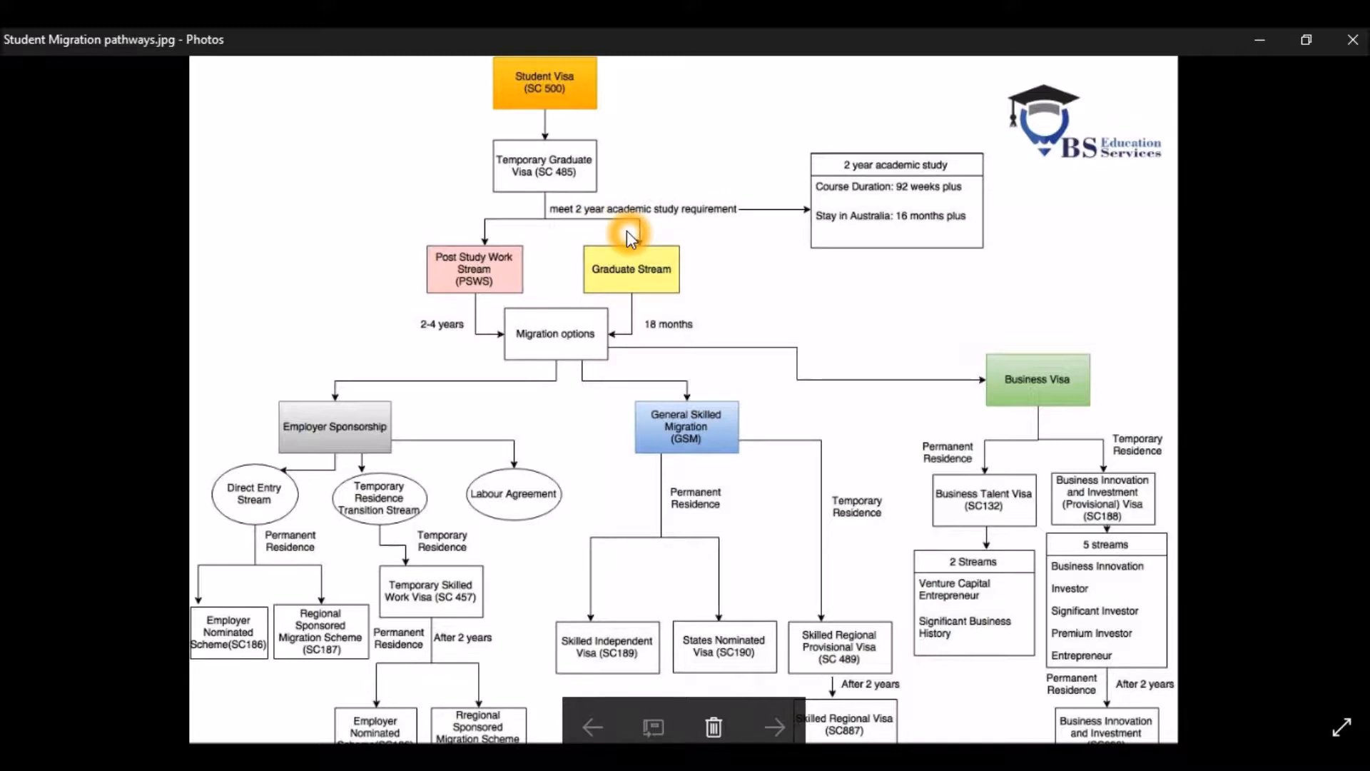
mouse_move(556, 258)
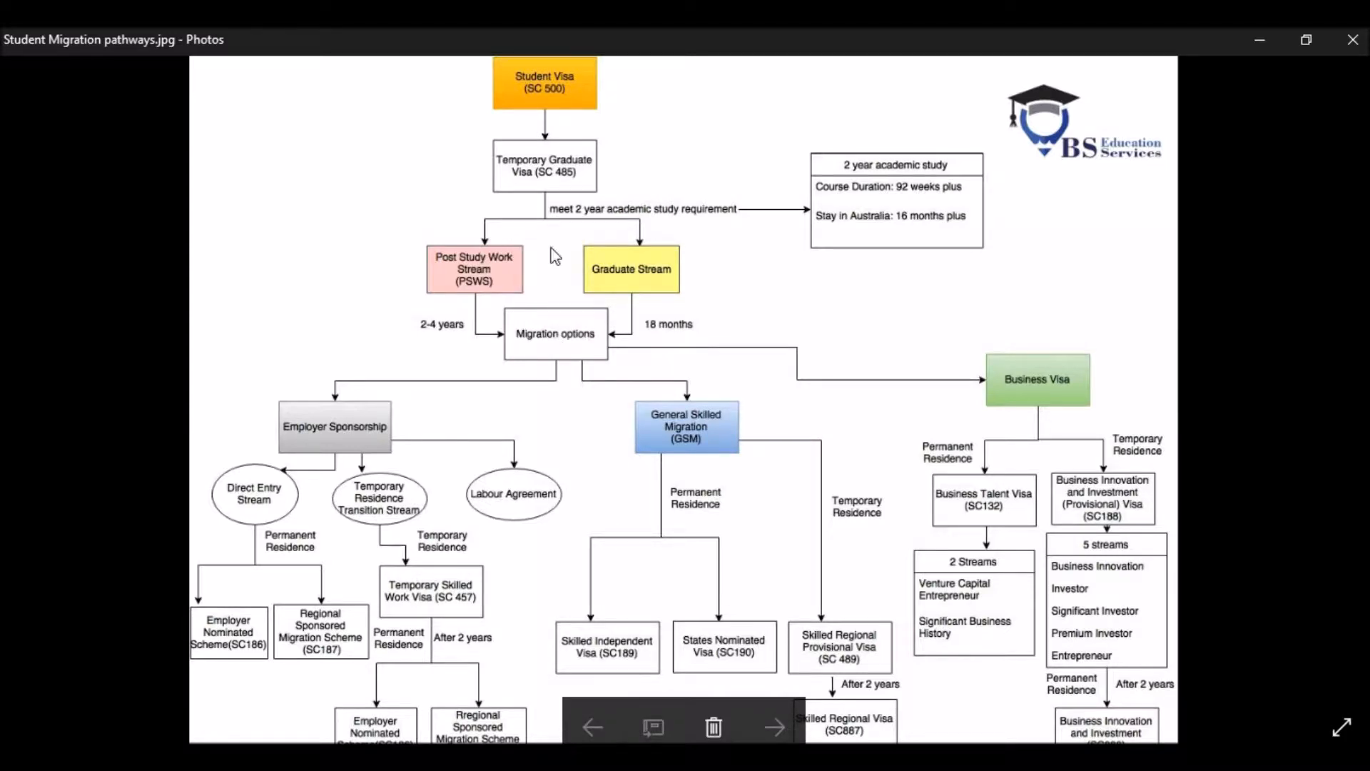
mouse_move(487, 297)
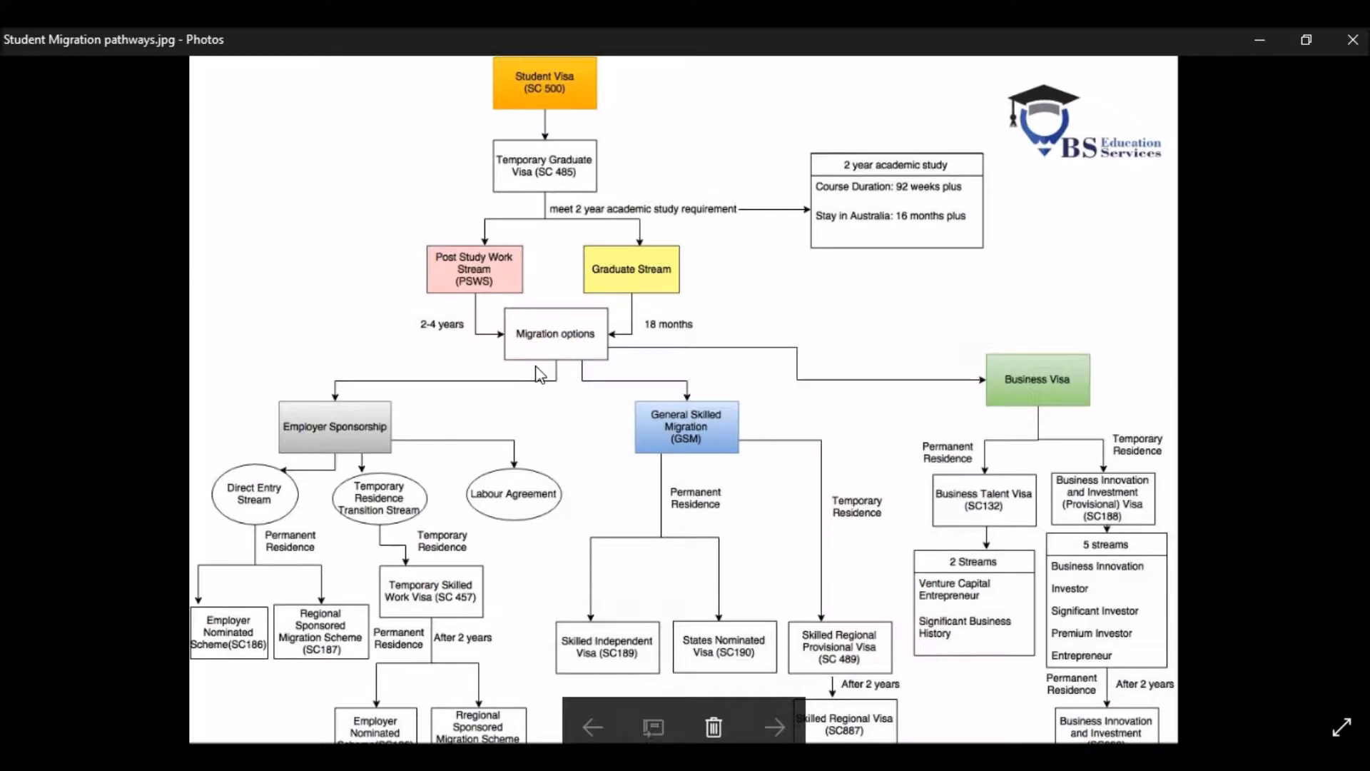
mouse_move(912, 367)
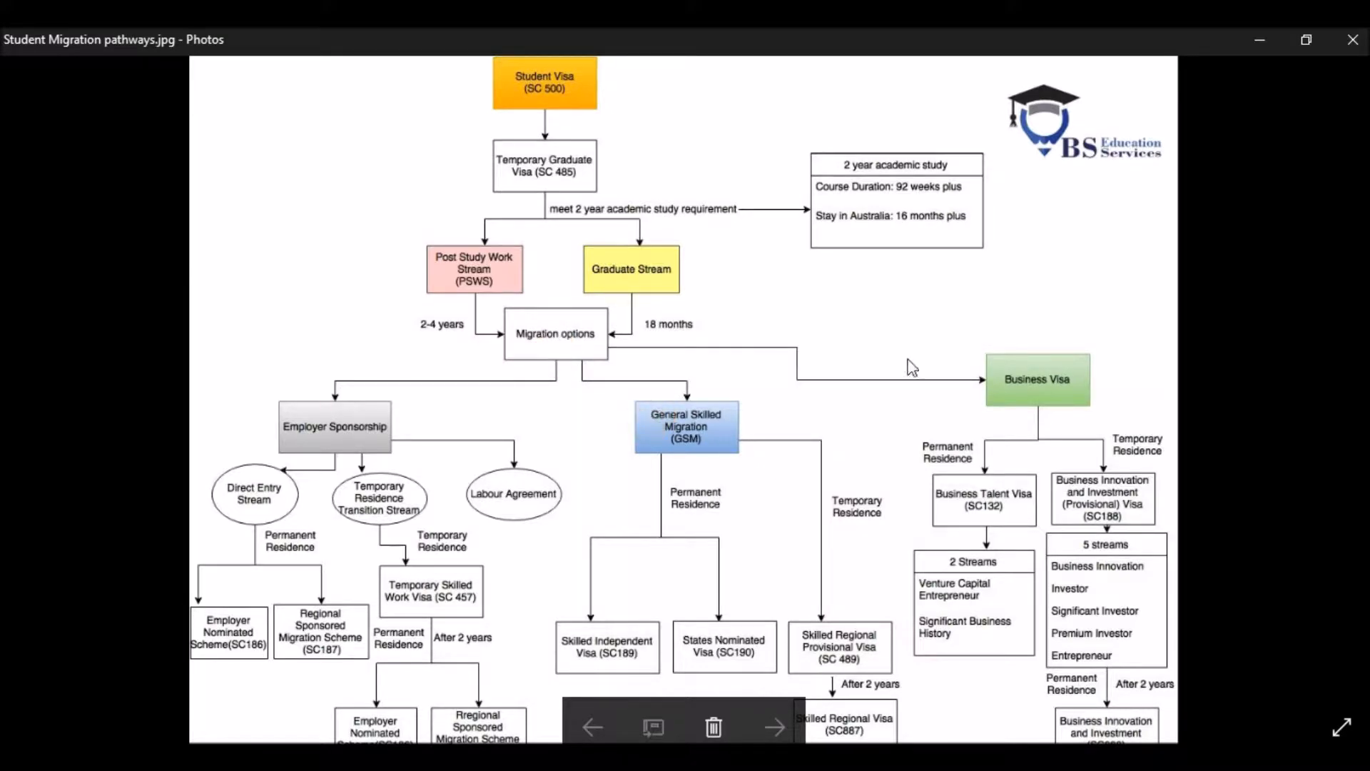
left_click(638, 374)
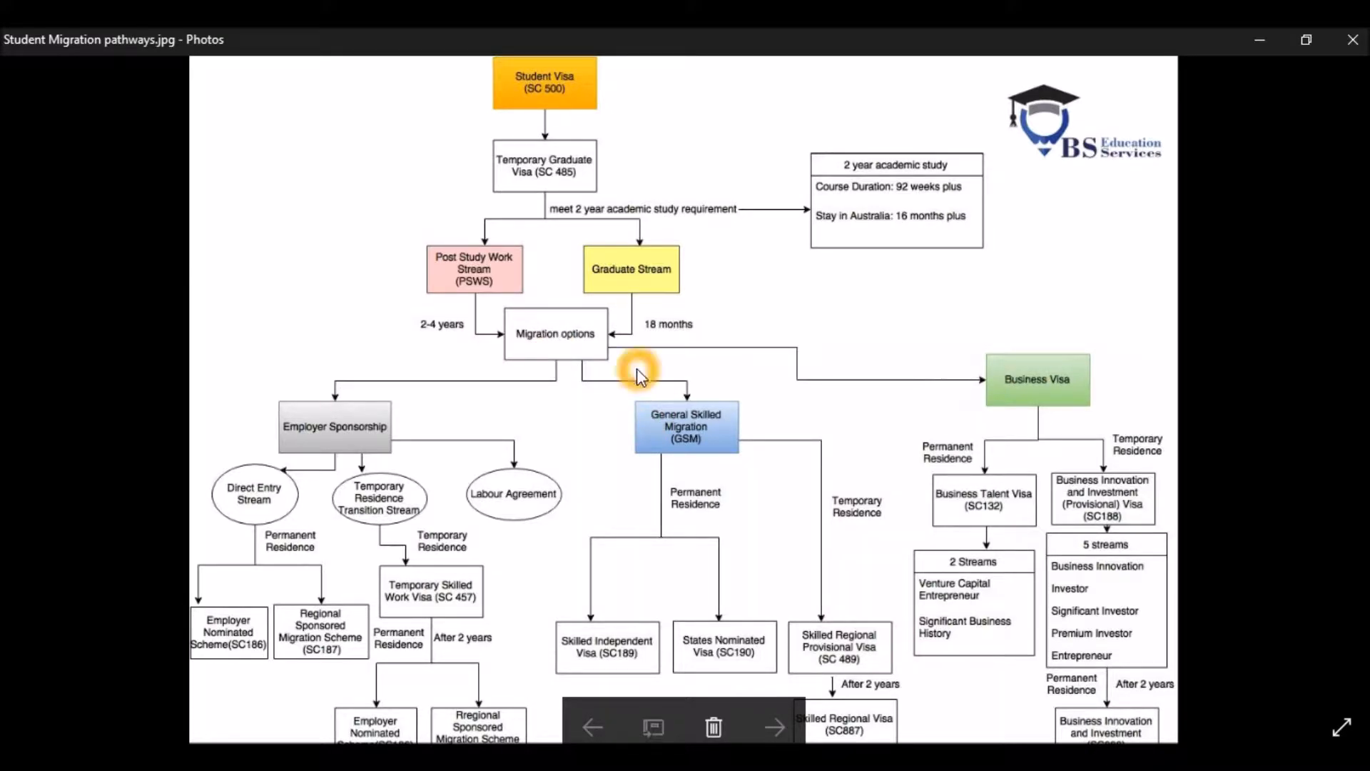
mouse_move(362, 448)
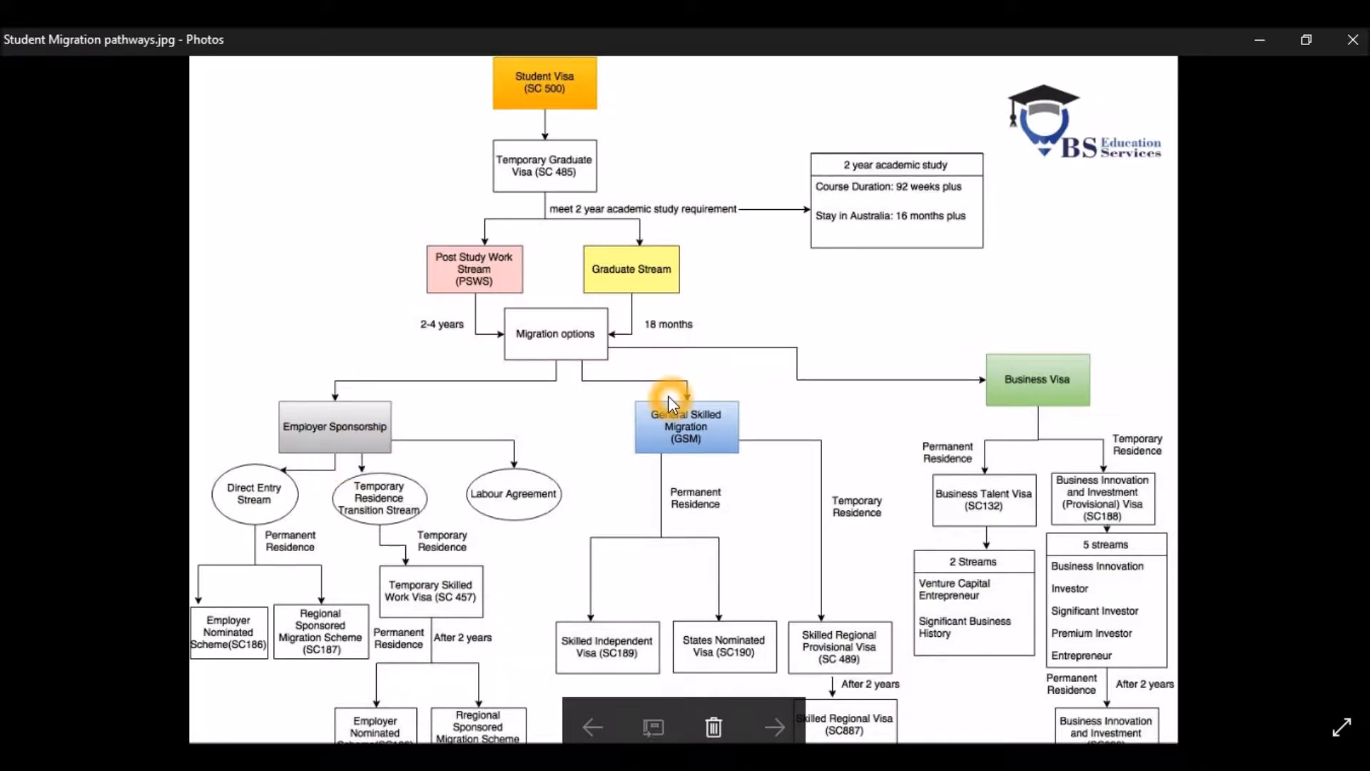
mouse_move(1060, 400)
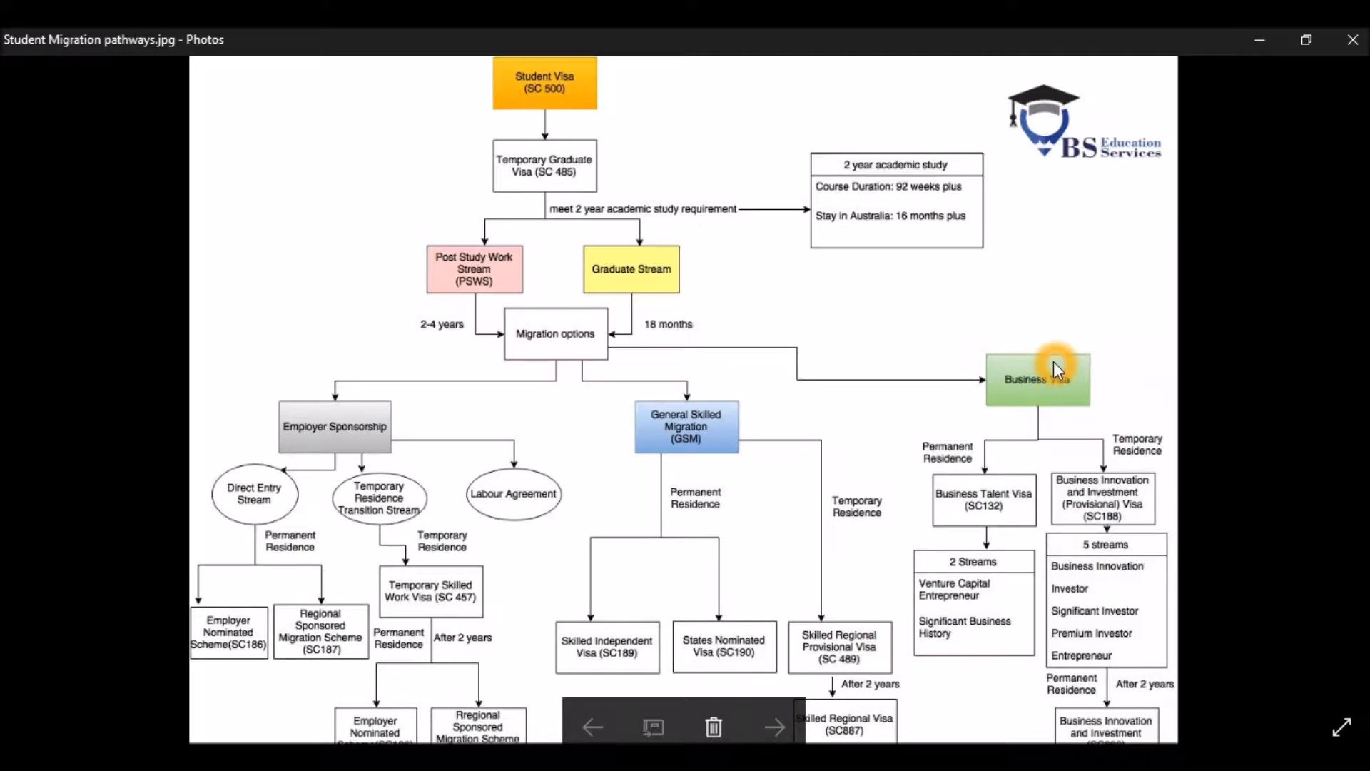
mouse_move(310, 429)
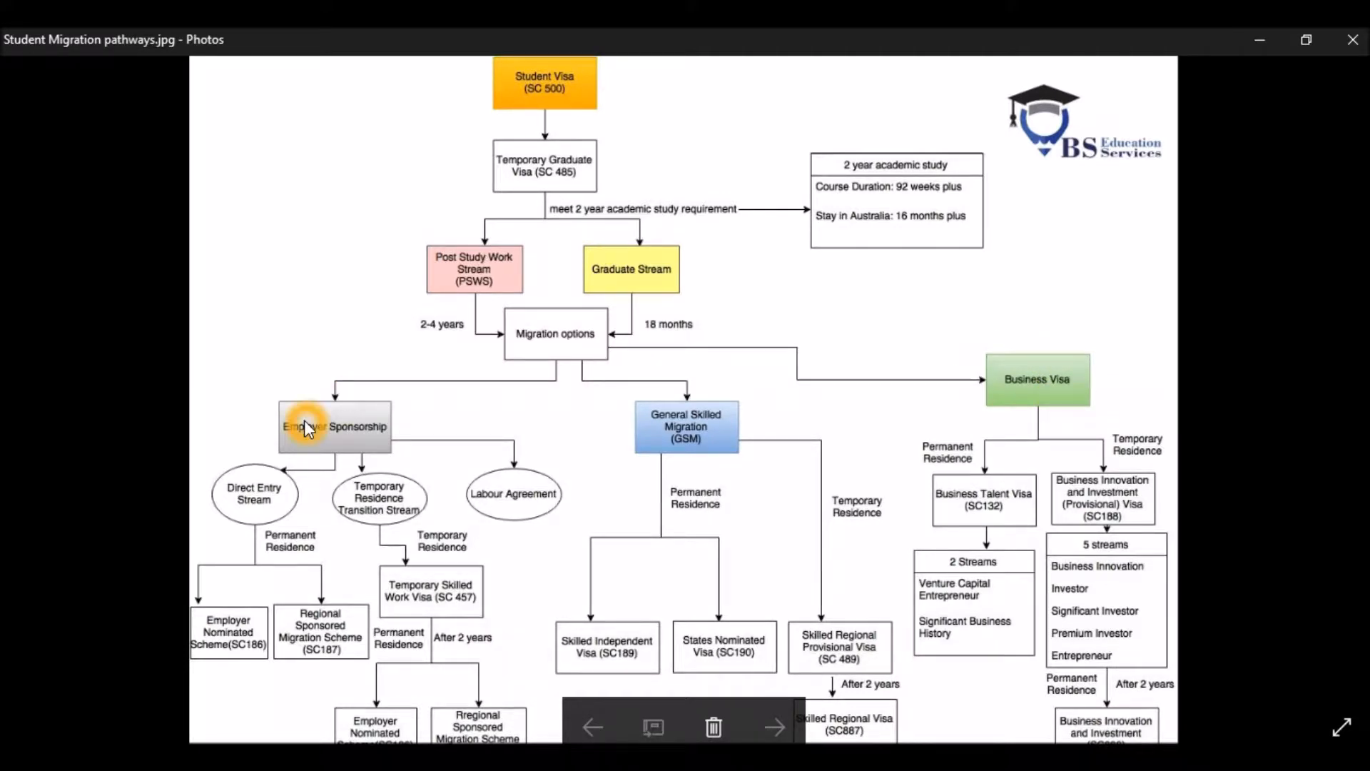
mouse_move(341, 413)
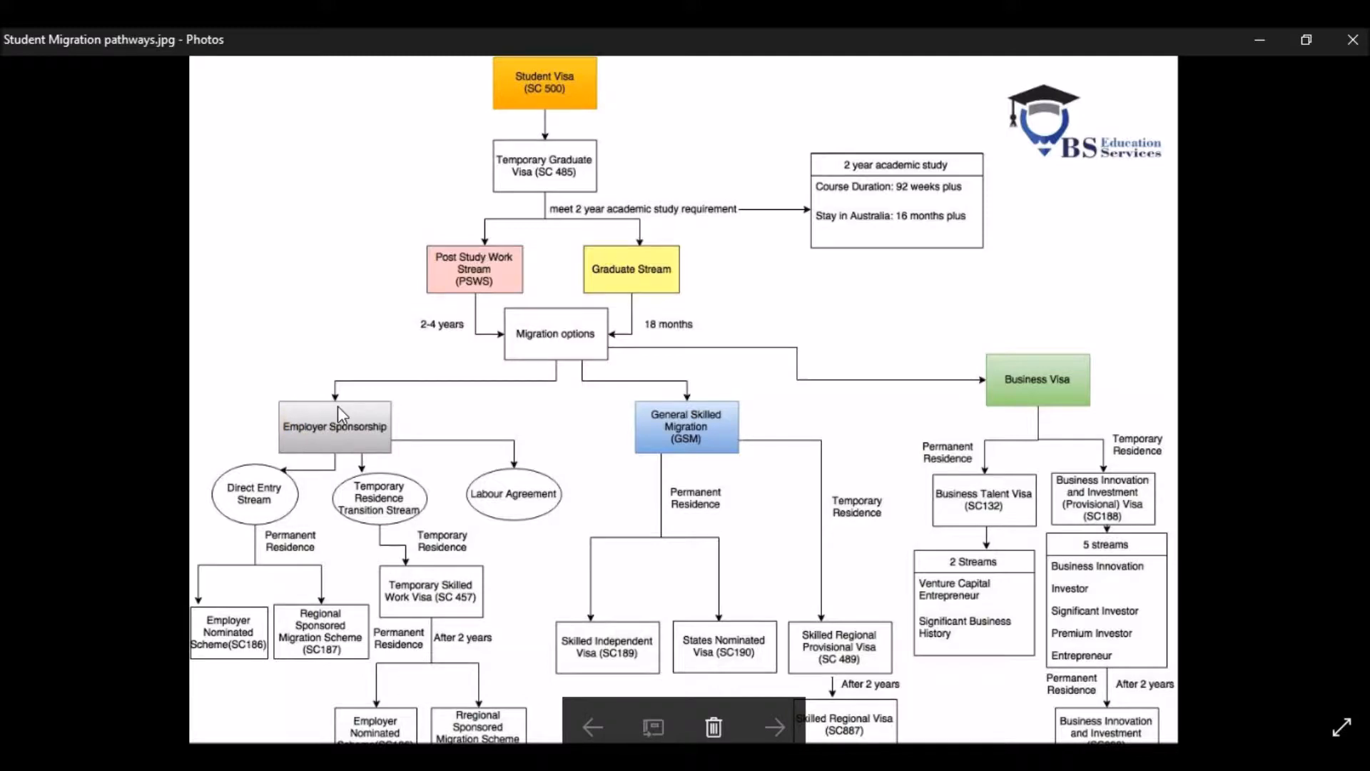
left_click(383, 454)
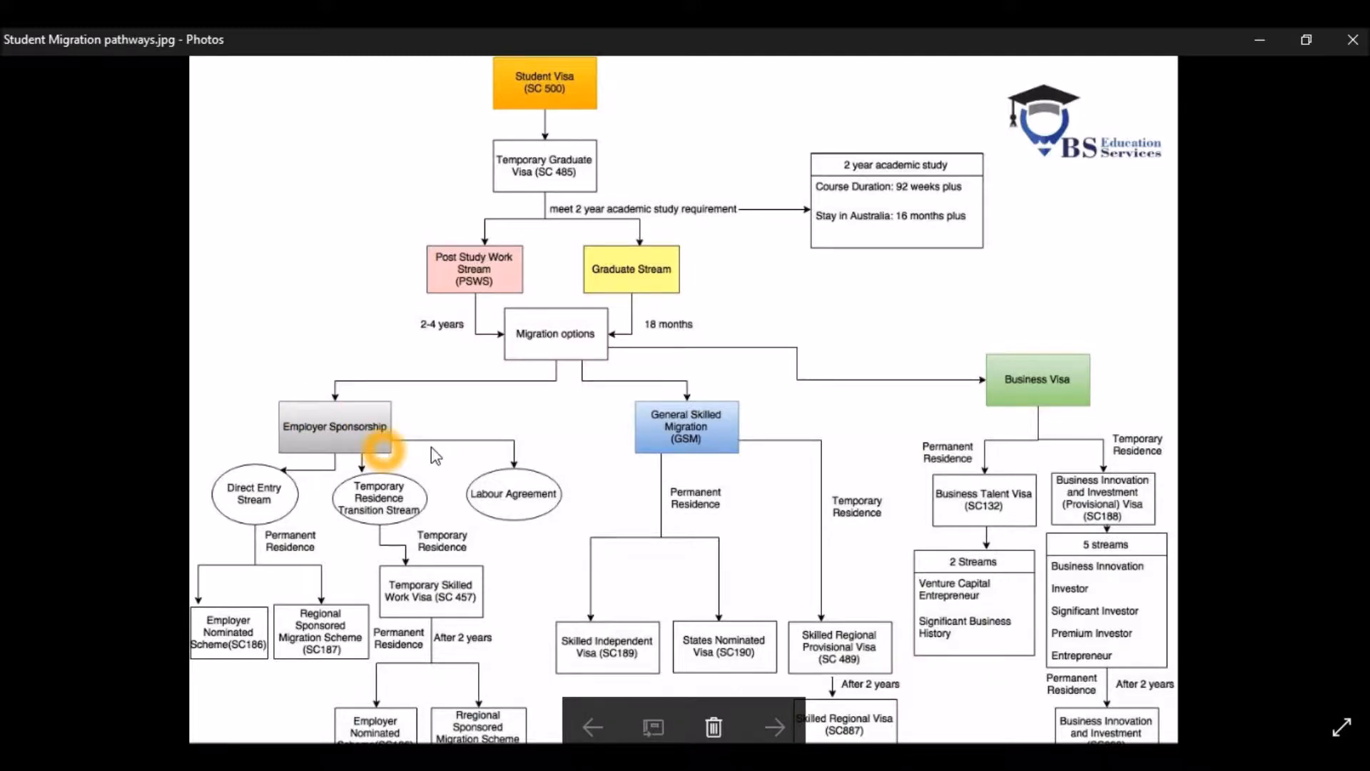
mouse_move(1040, 402)
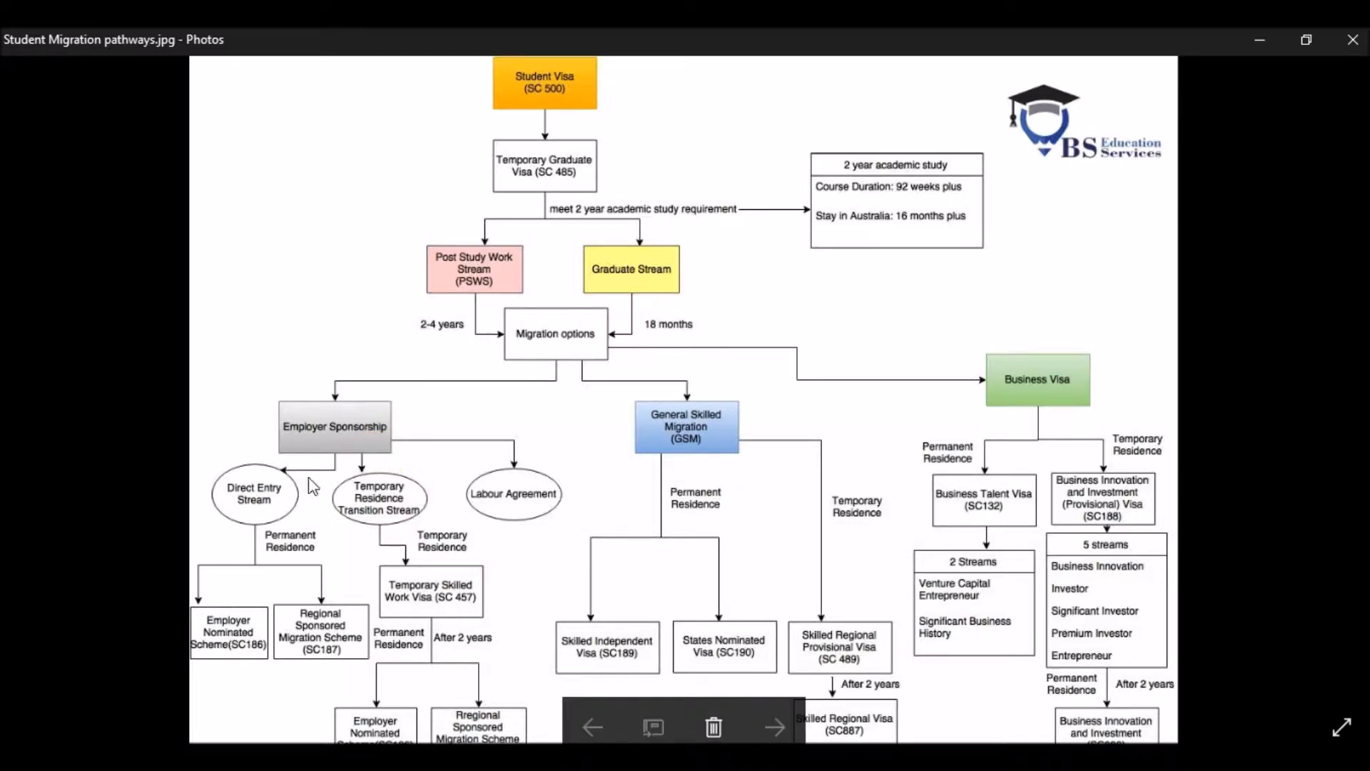
mouse_move(395, 514)
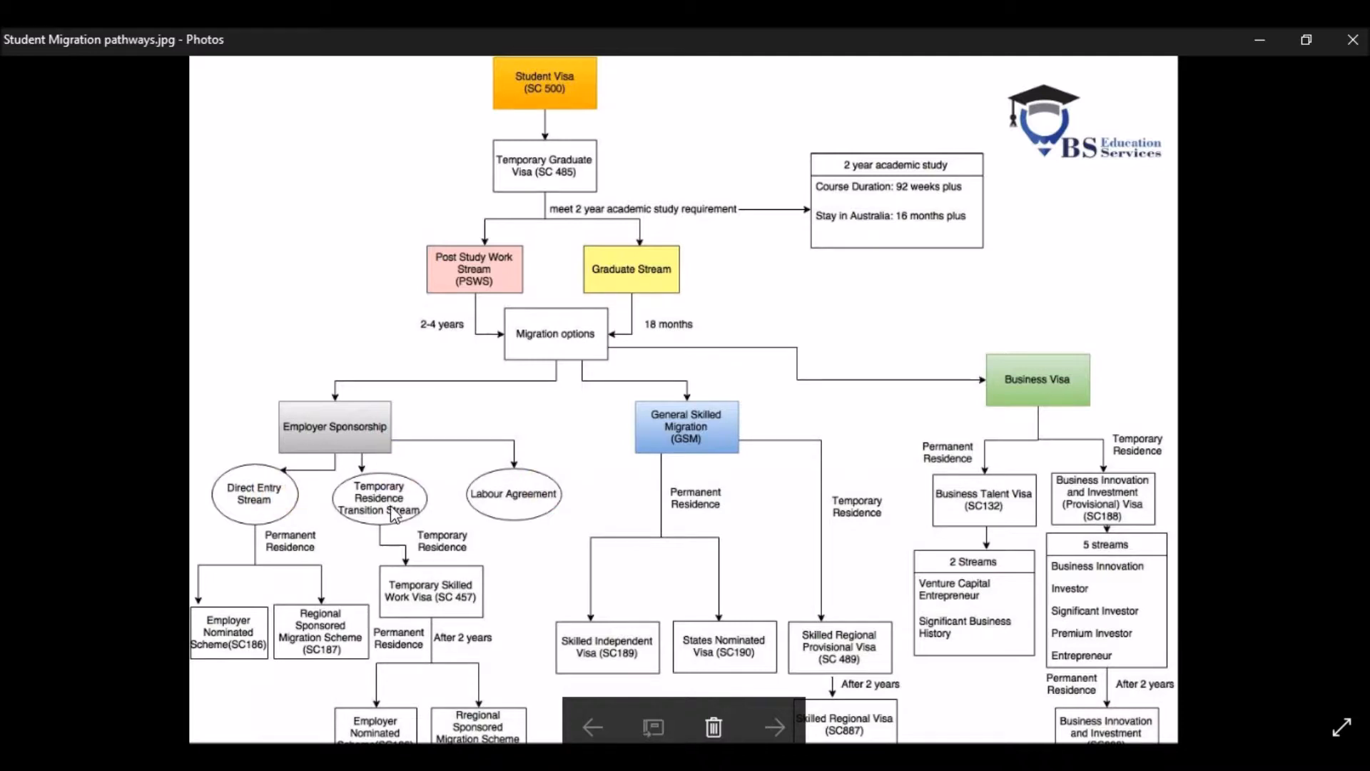
mouse_move(385, 433)
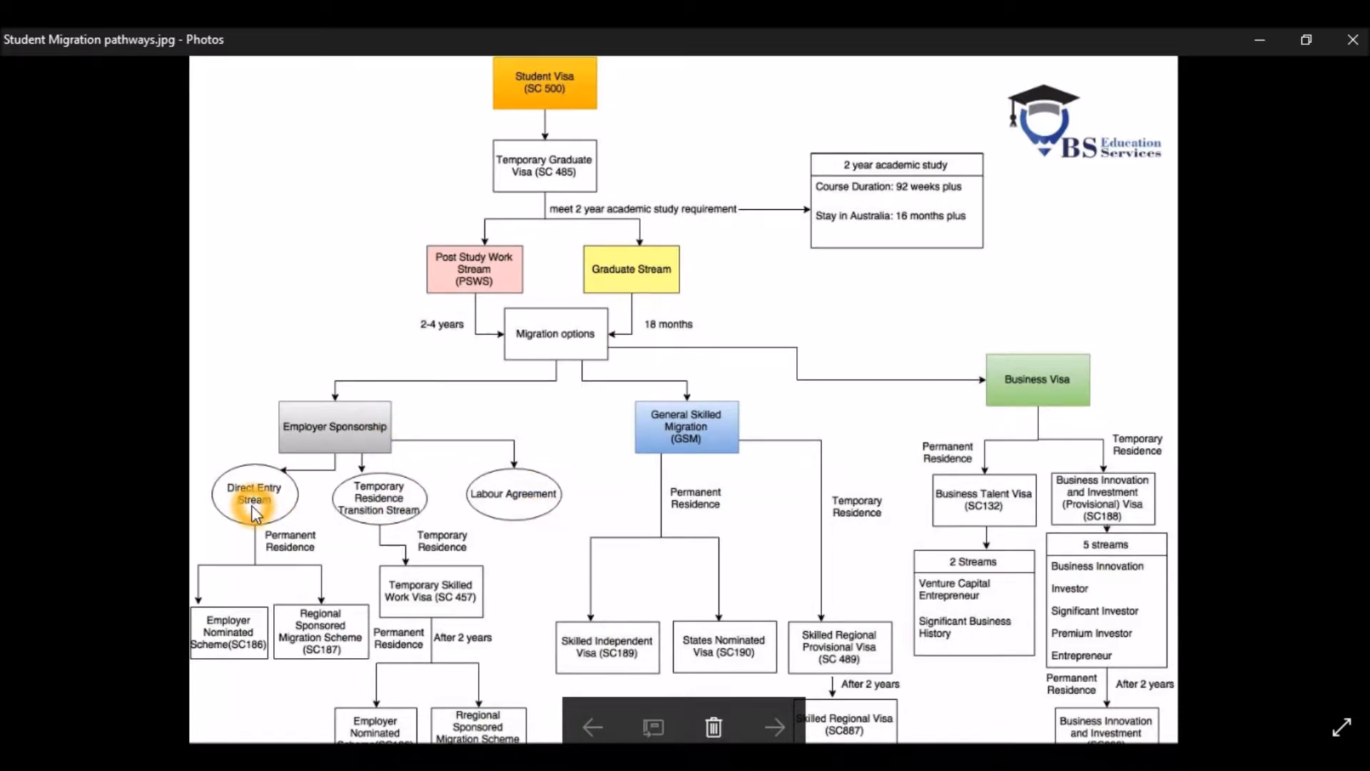
mouse_move(389, 524)
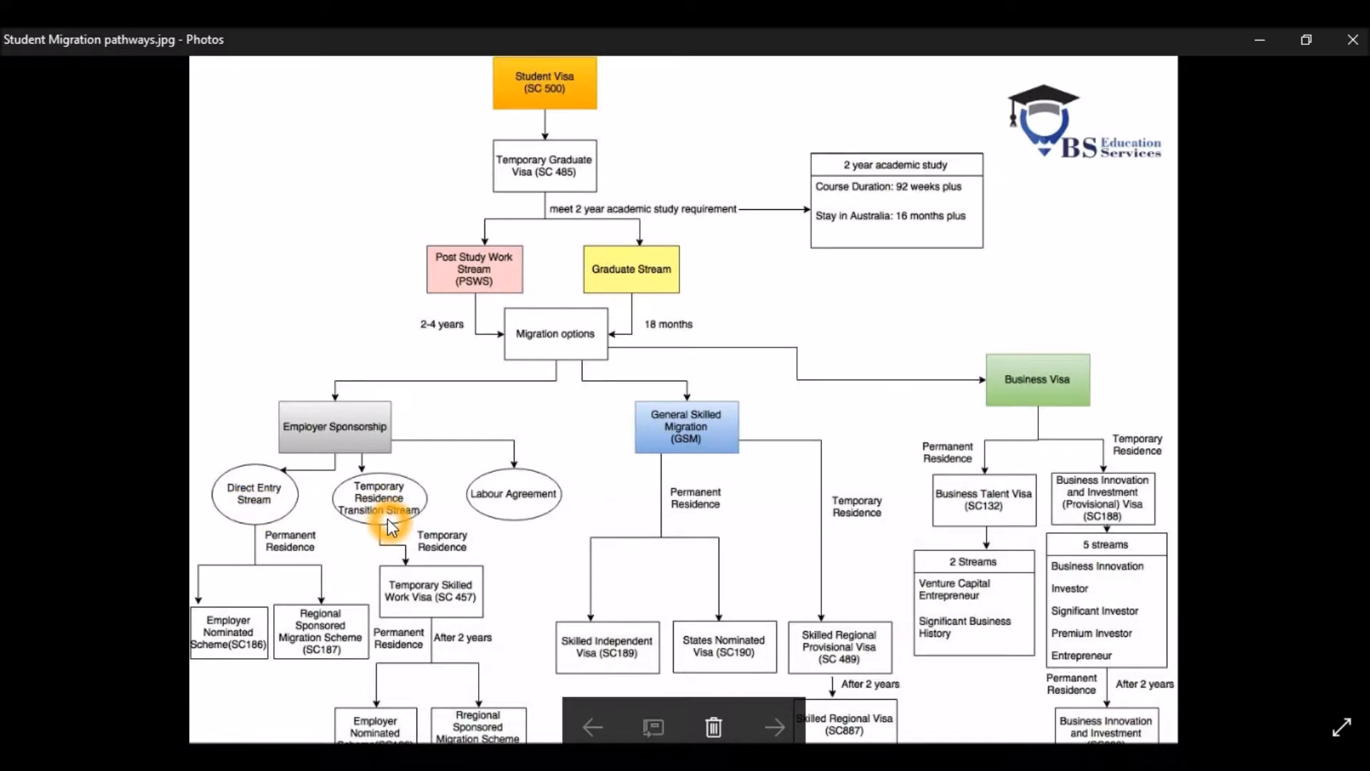
mouse_move(537, 510)
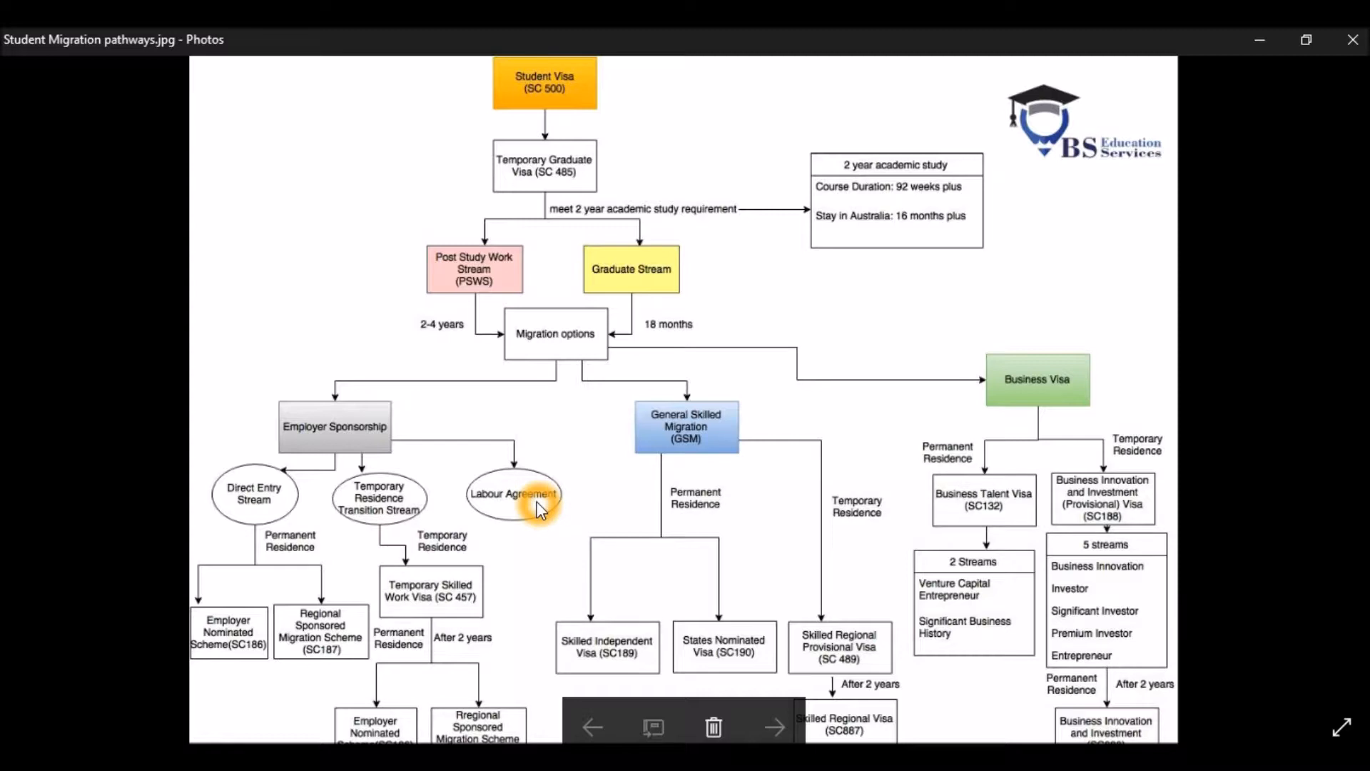
mouse_move(465, 501)
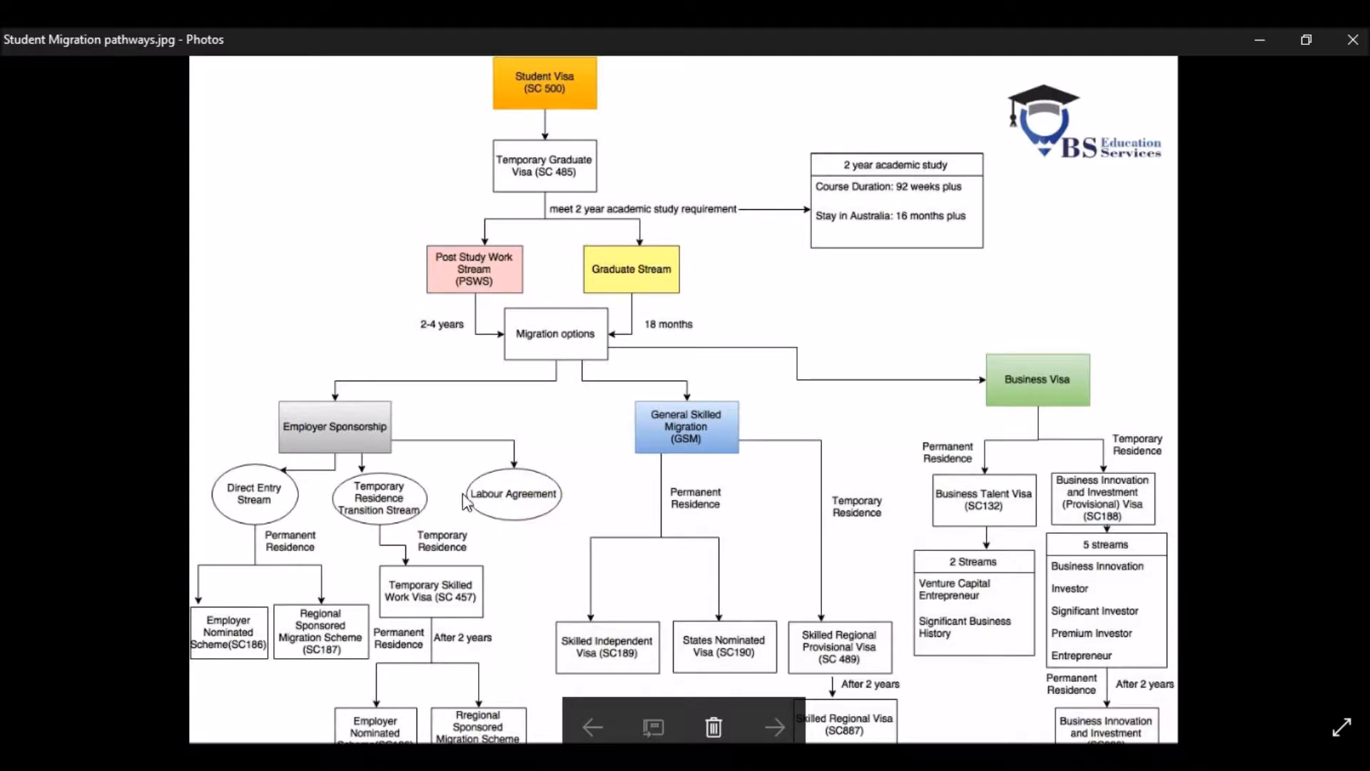
left_click(548, 503)
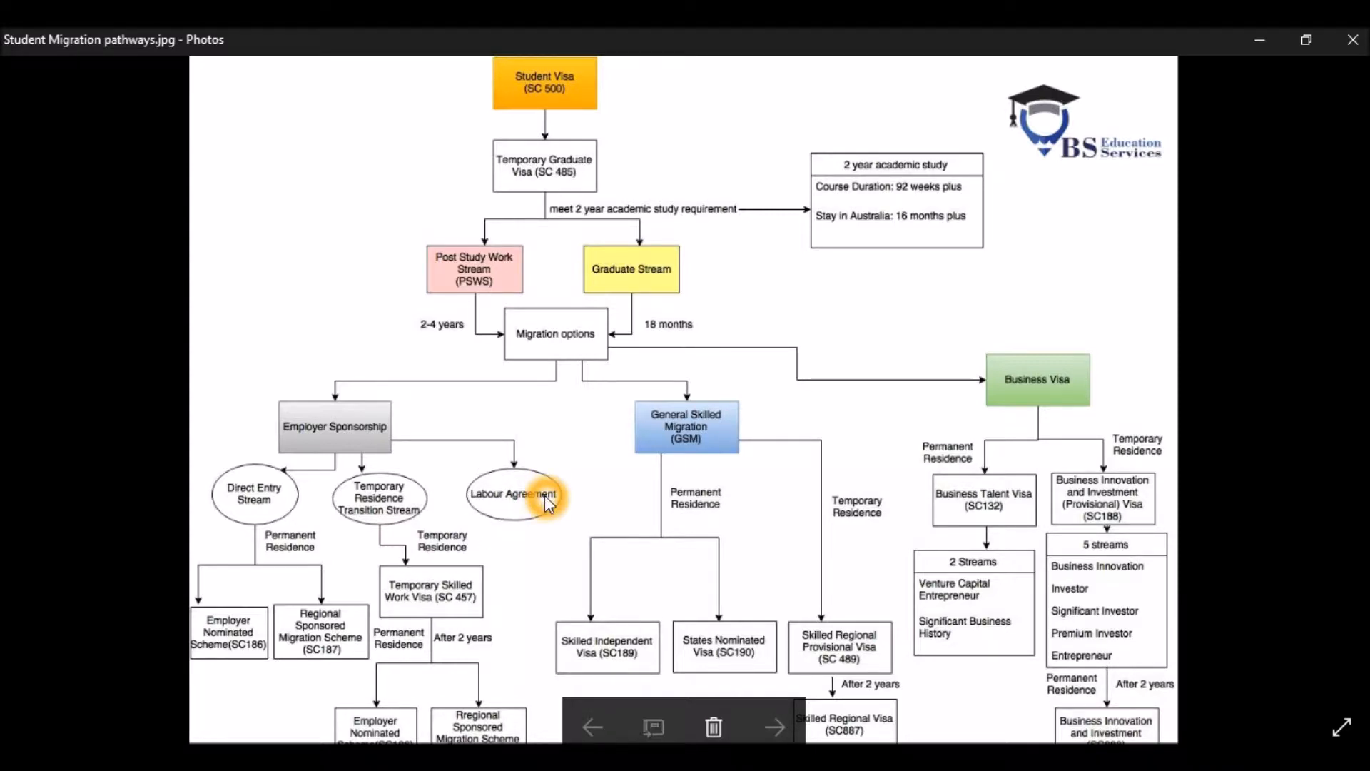
mouse_move(193, 537)
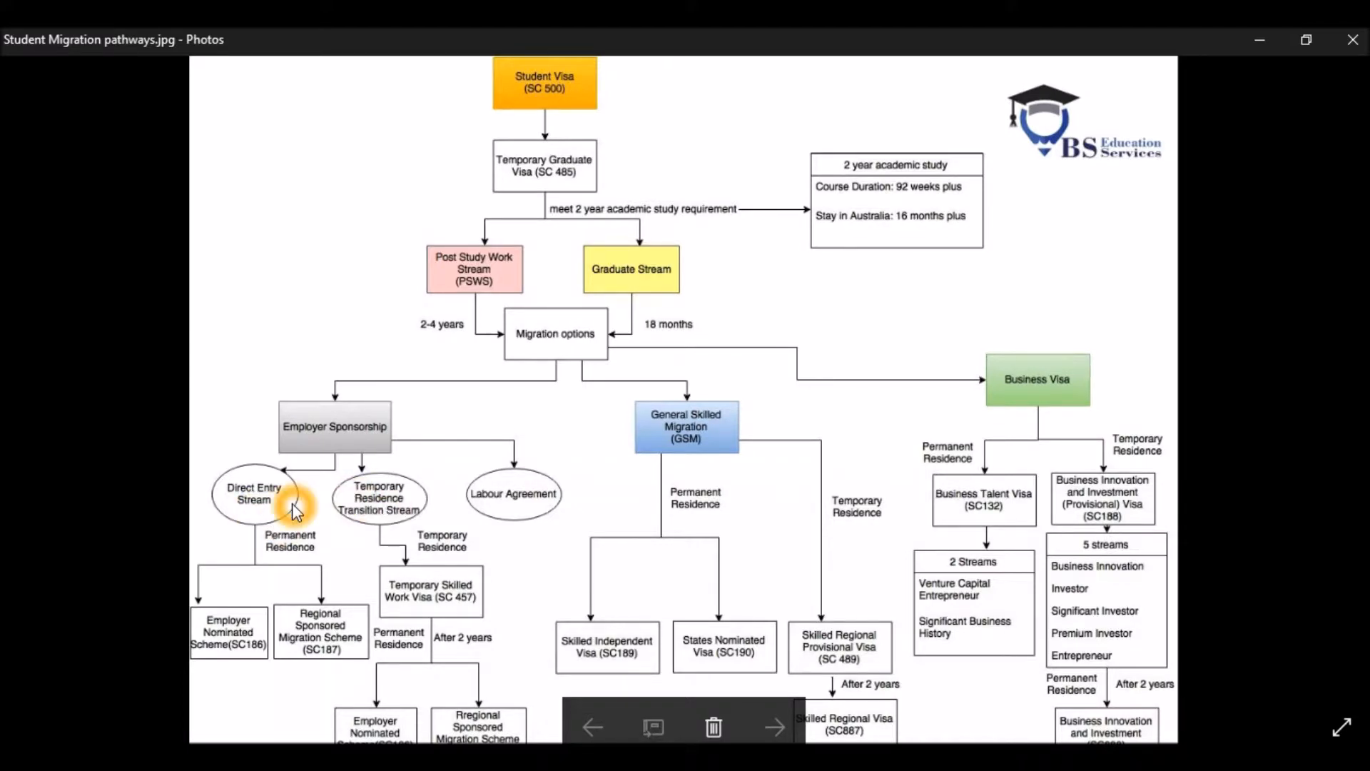
mouse_move(284, 512)
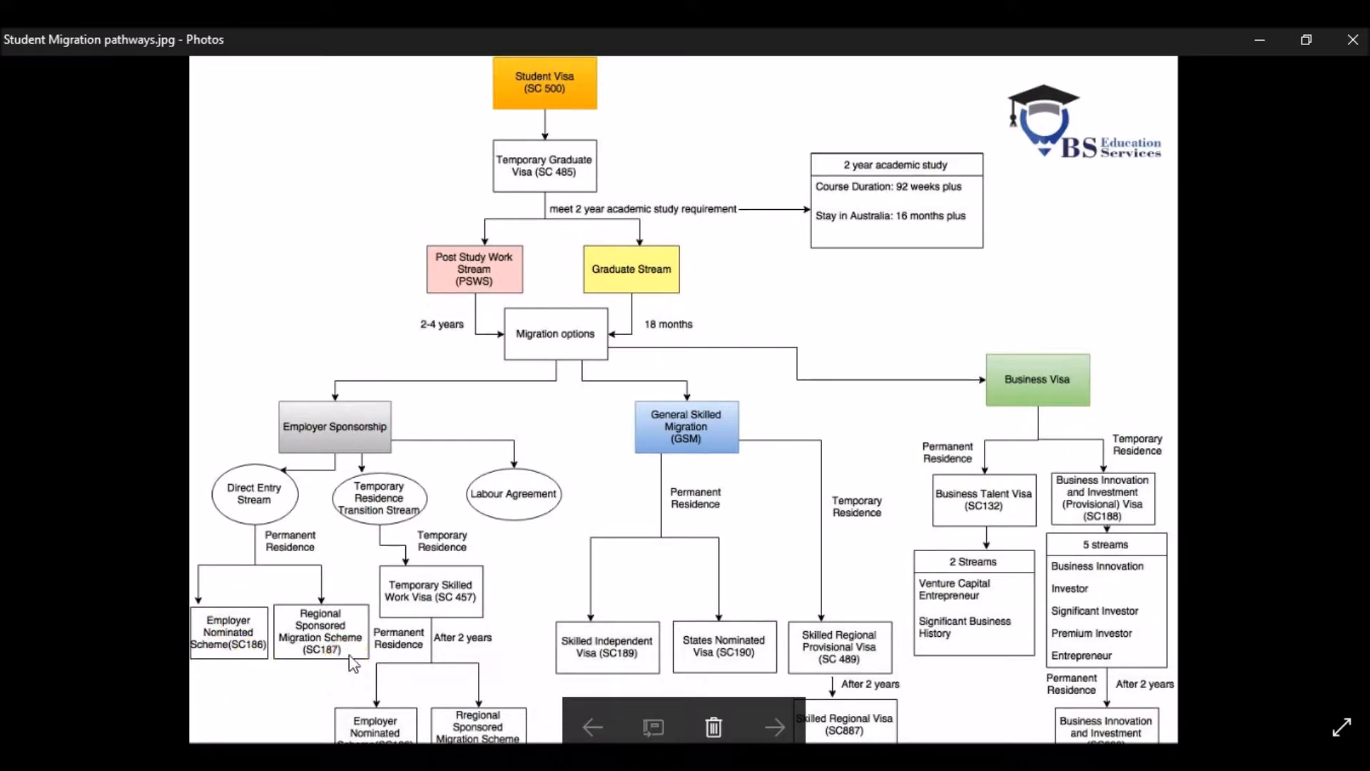
left_click(352, 663)
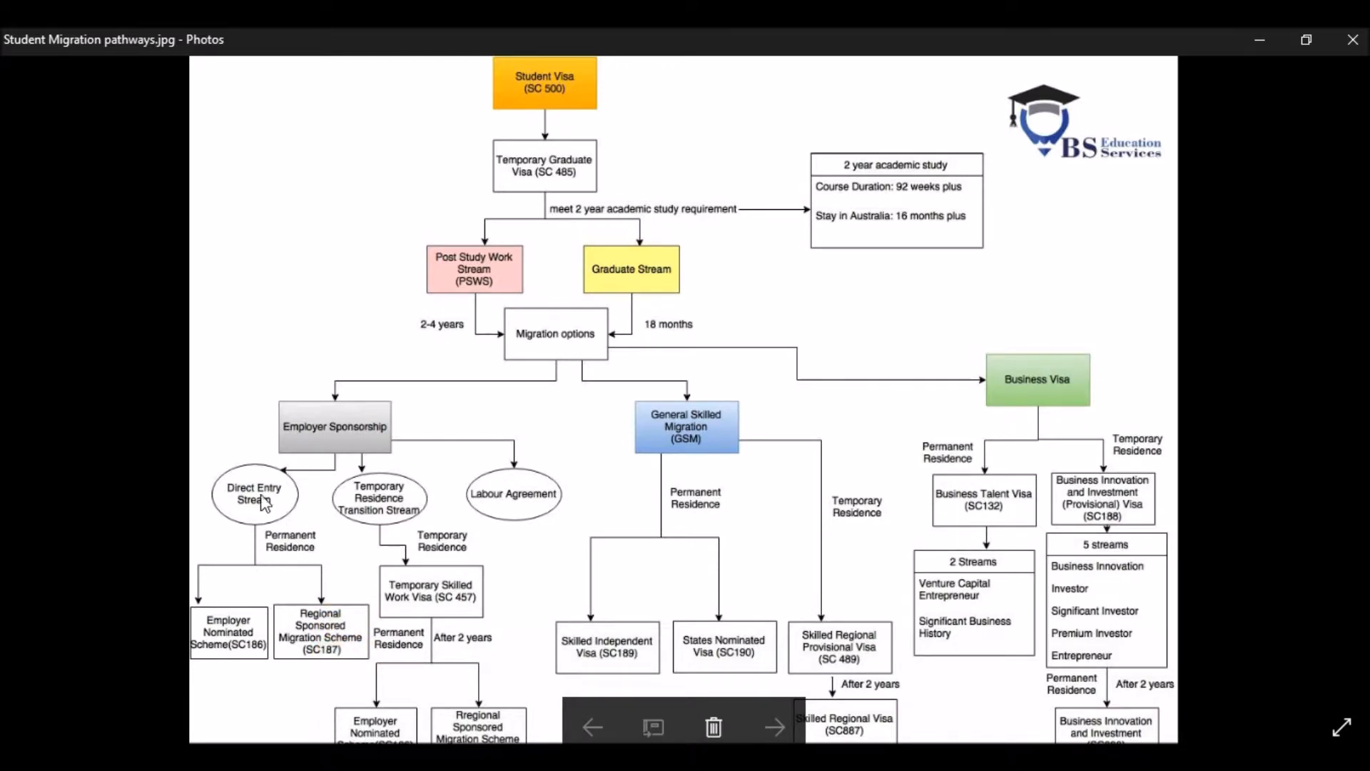
left_click(254, 495)
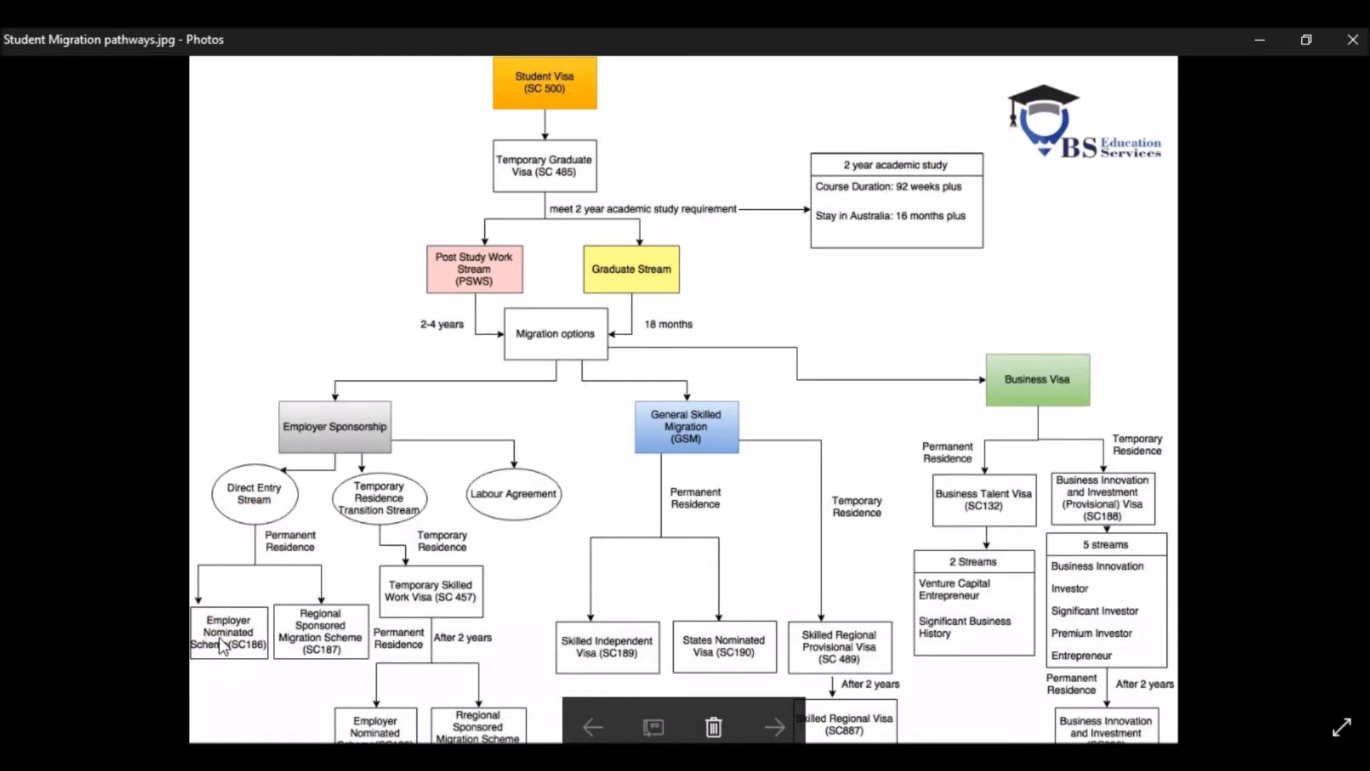
mouse_move(243, 658)
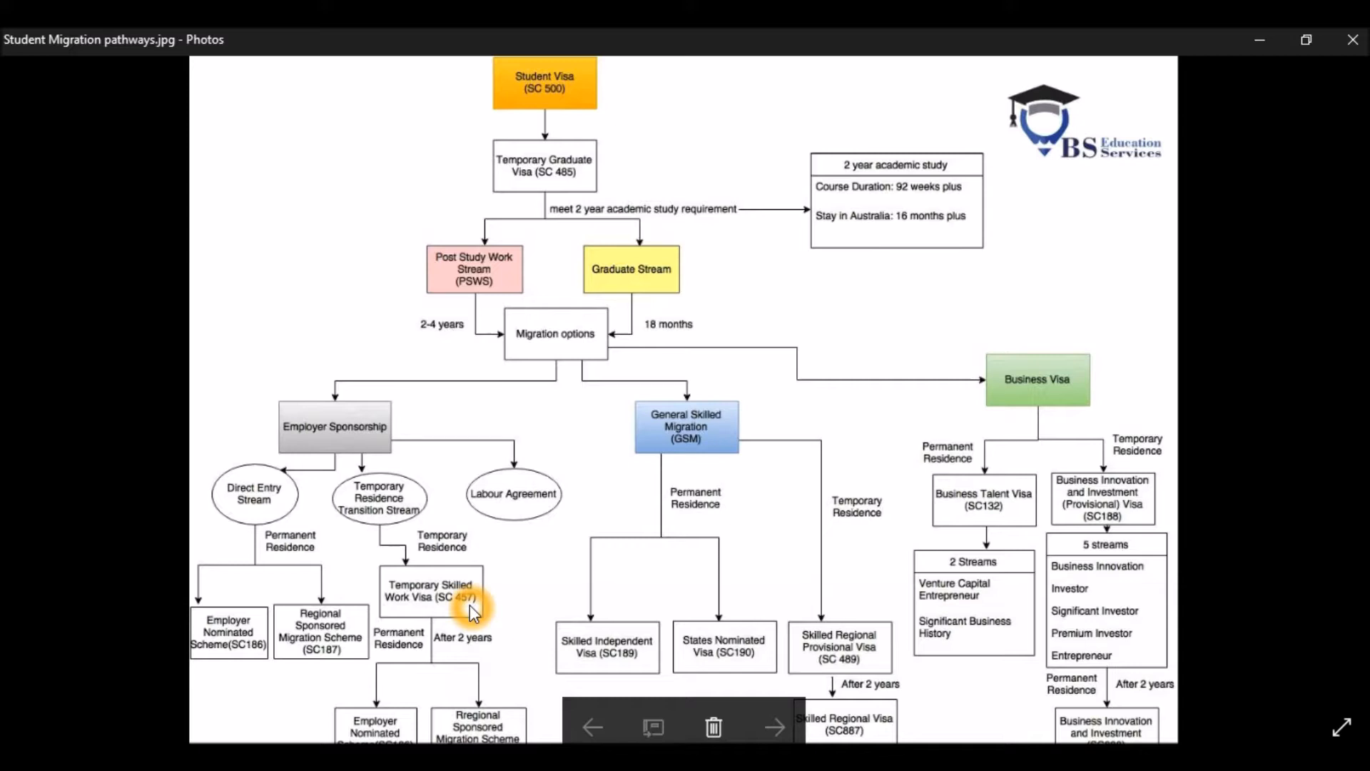
mouse_move(471, 666)
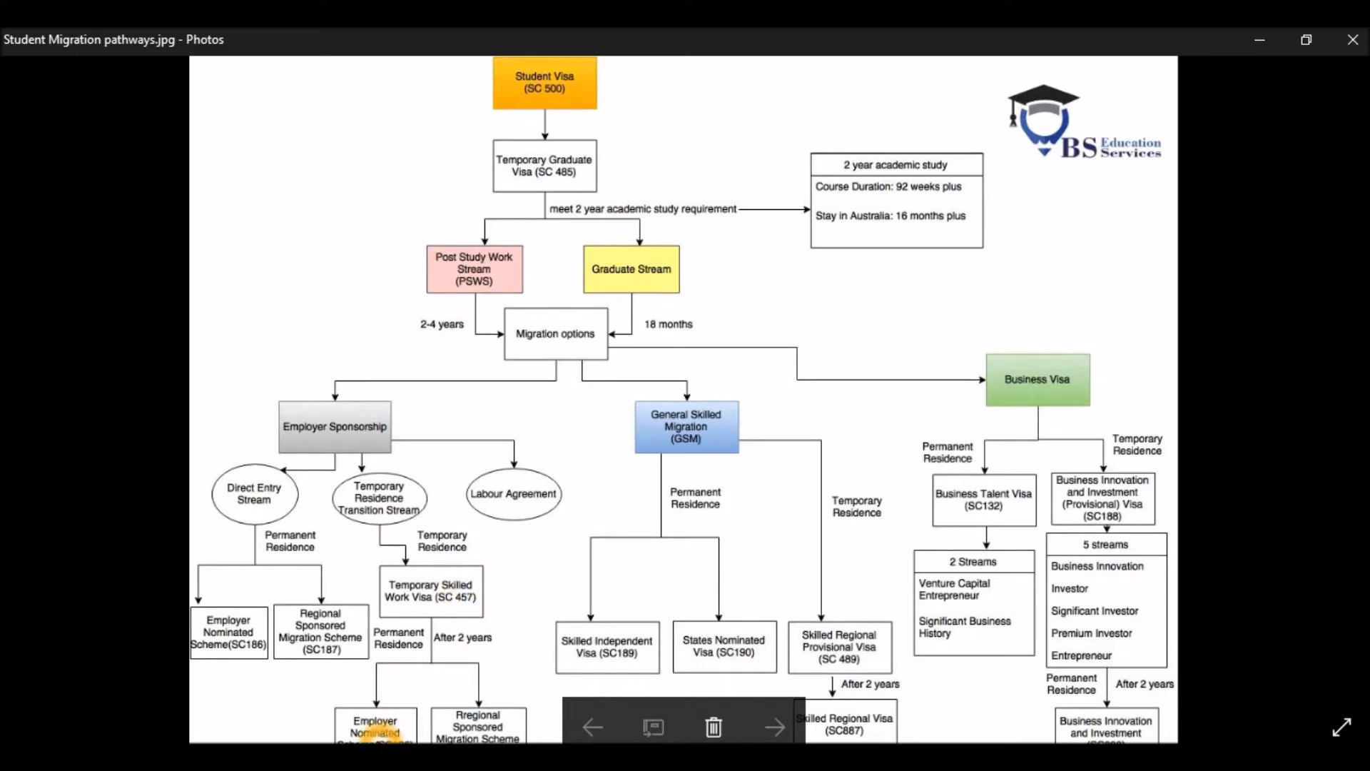
mouse_move(515, 627)
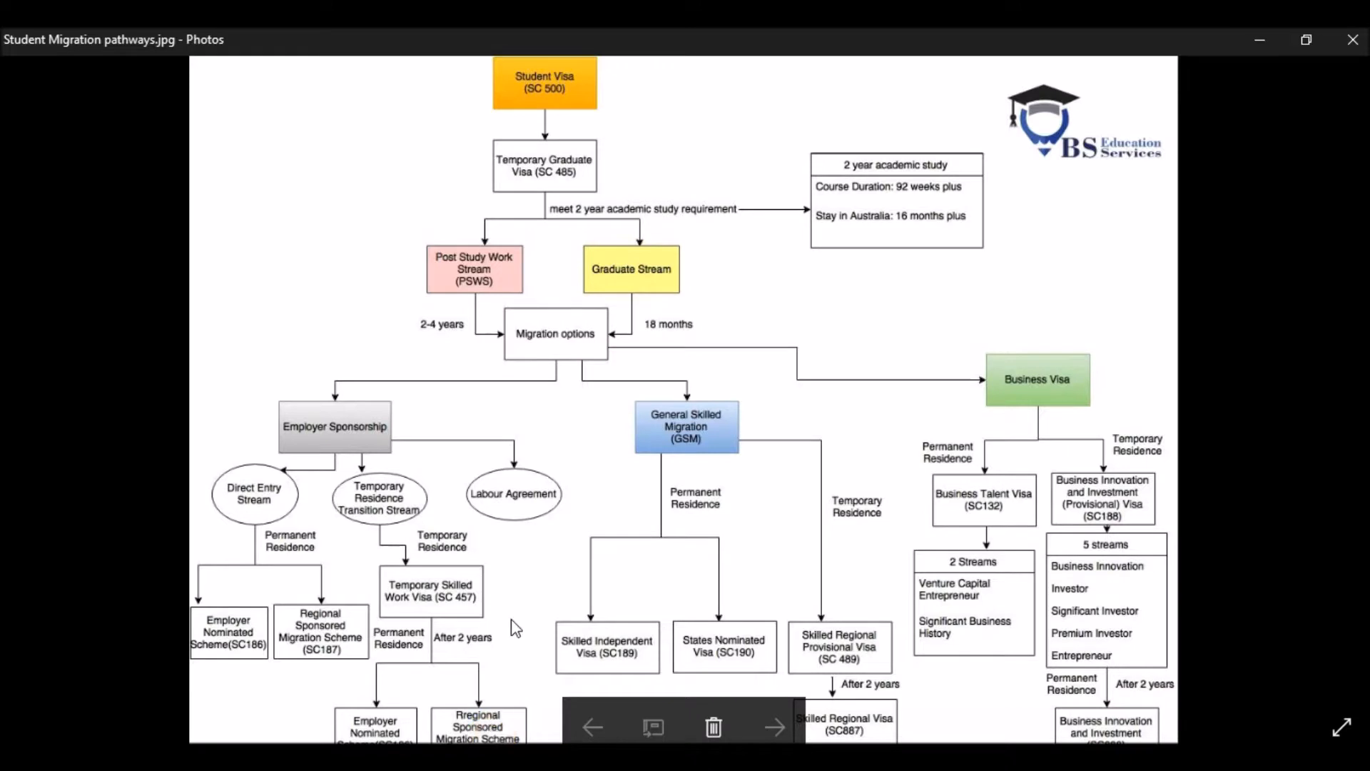
mouse_move(684, 459)
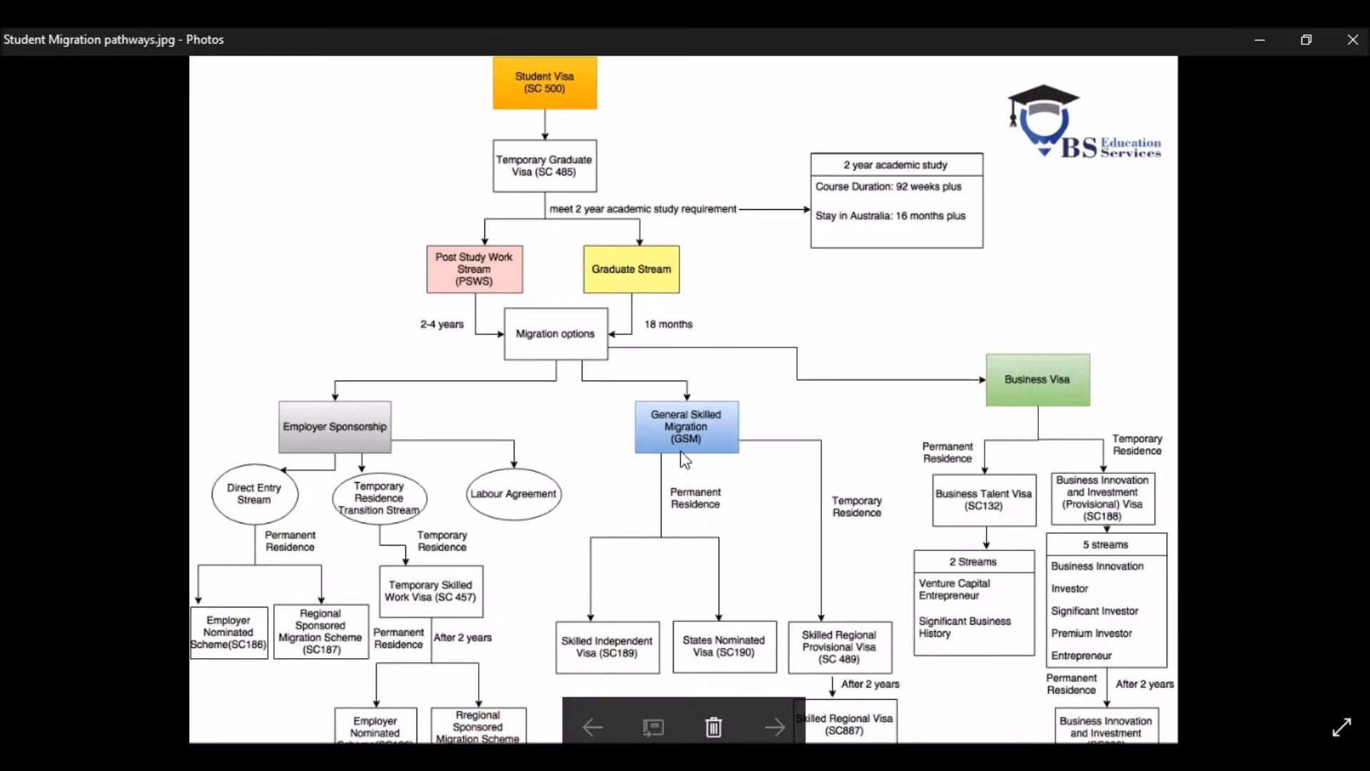
mouse_move(745, 428)
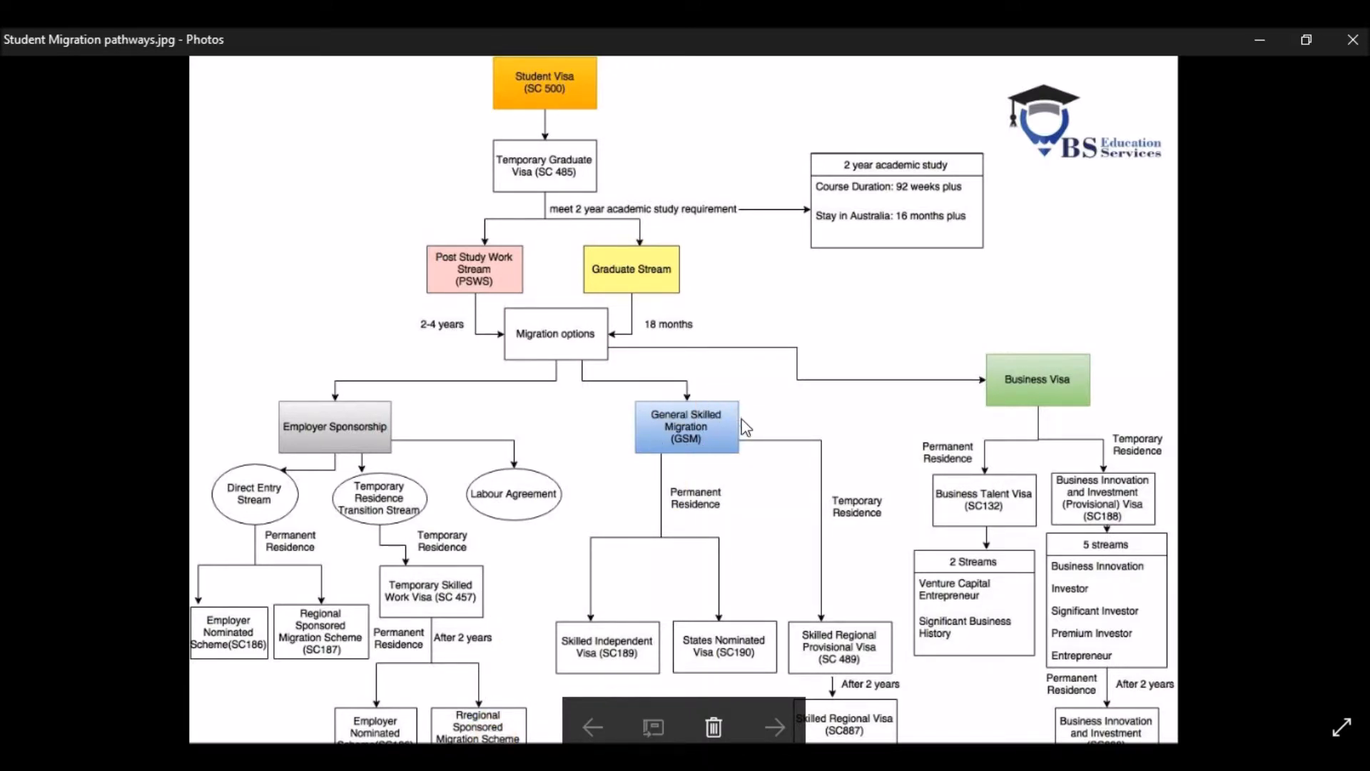
left_click(658, 588)
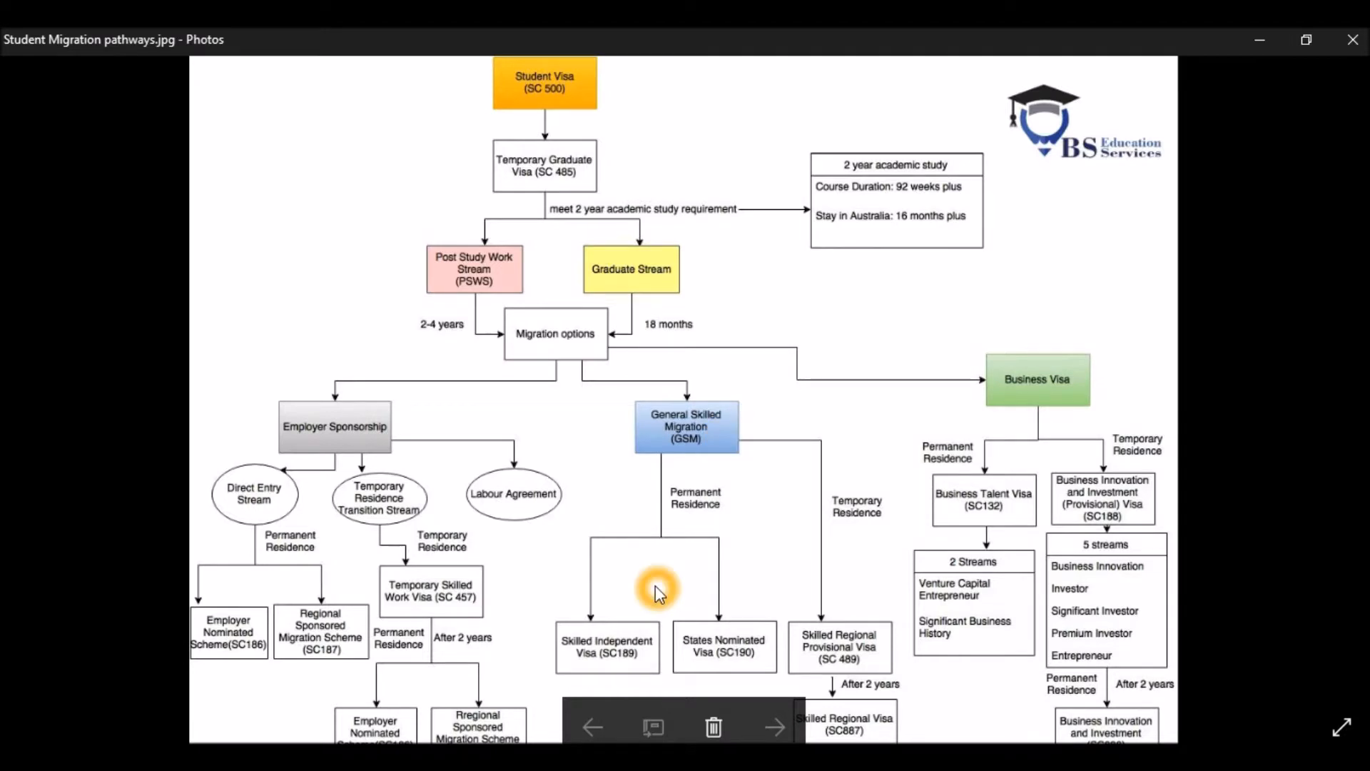
mouse_move(701, 529)
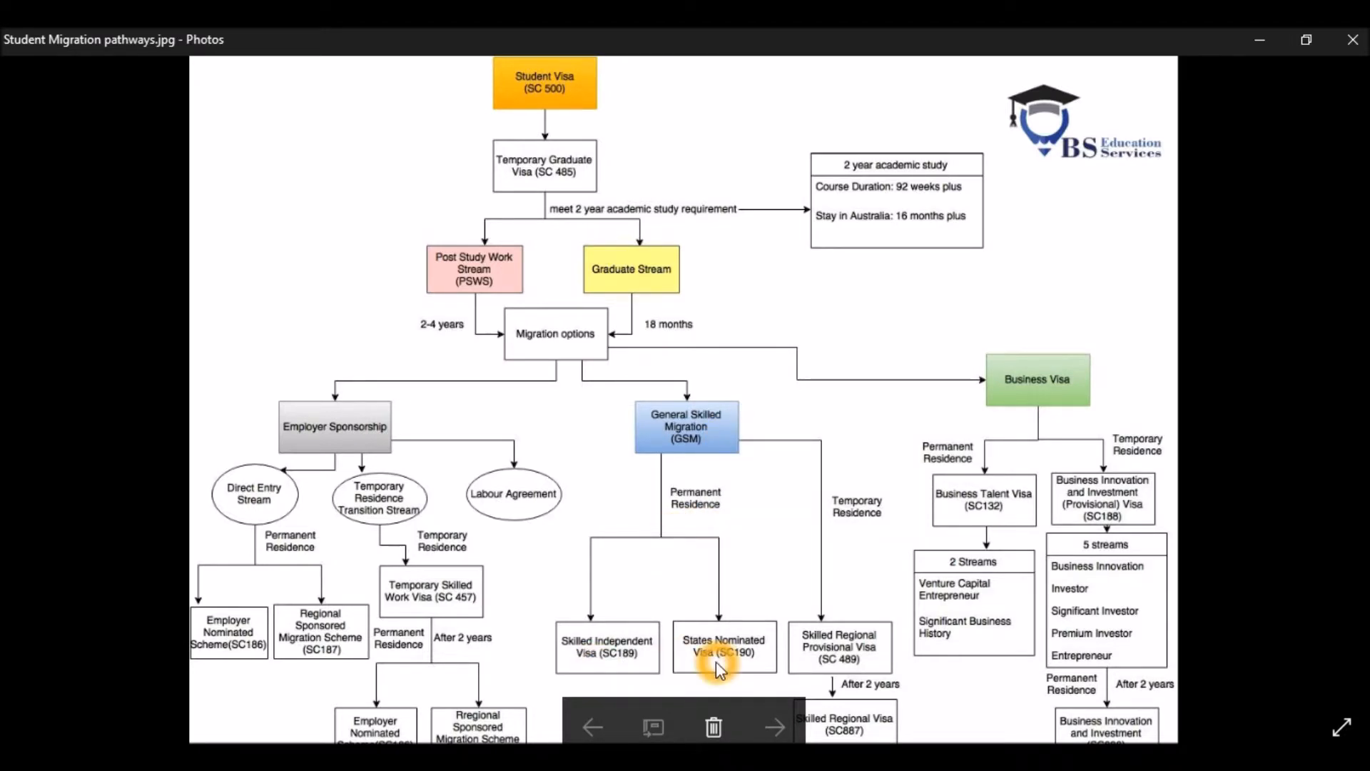
mouse_move(737, 662)
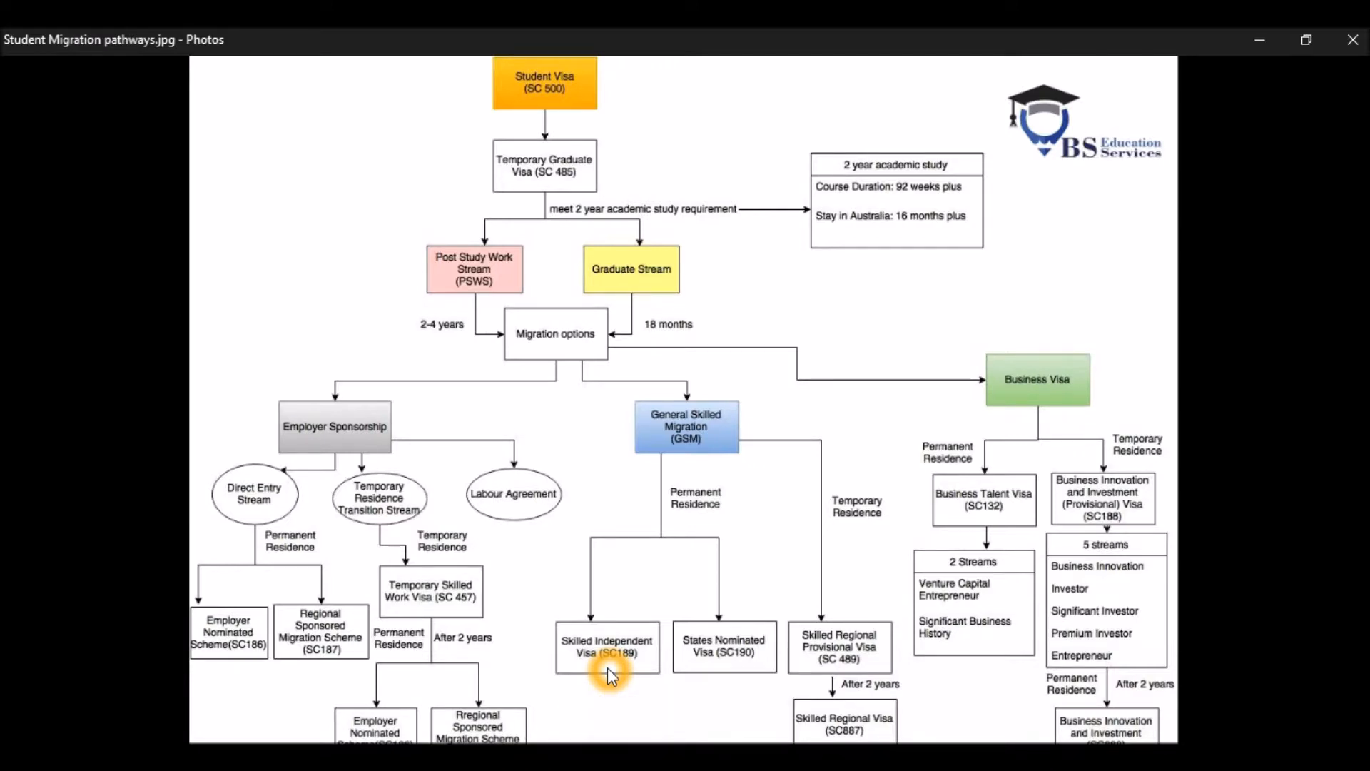
mouse_move(748, 676)
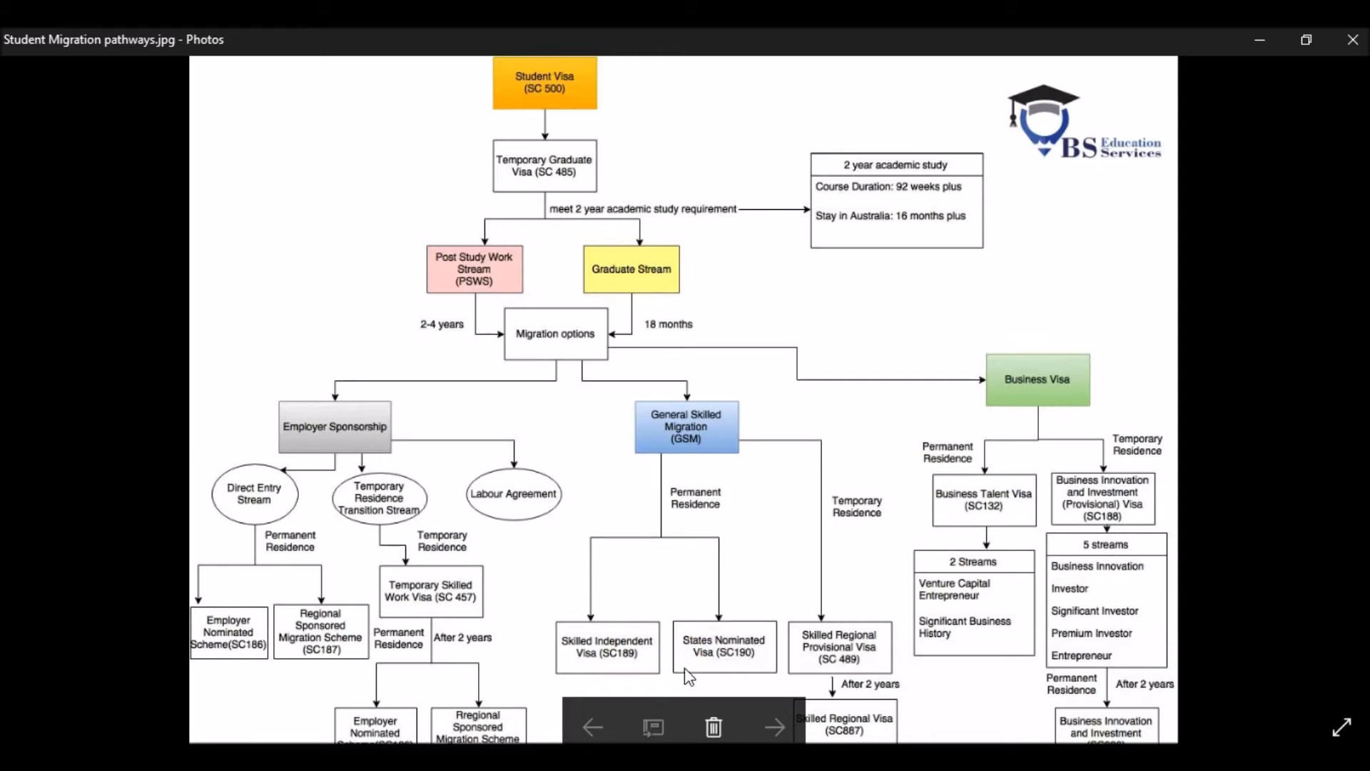
mouse_move(743, 648)
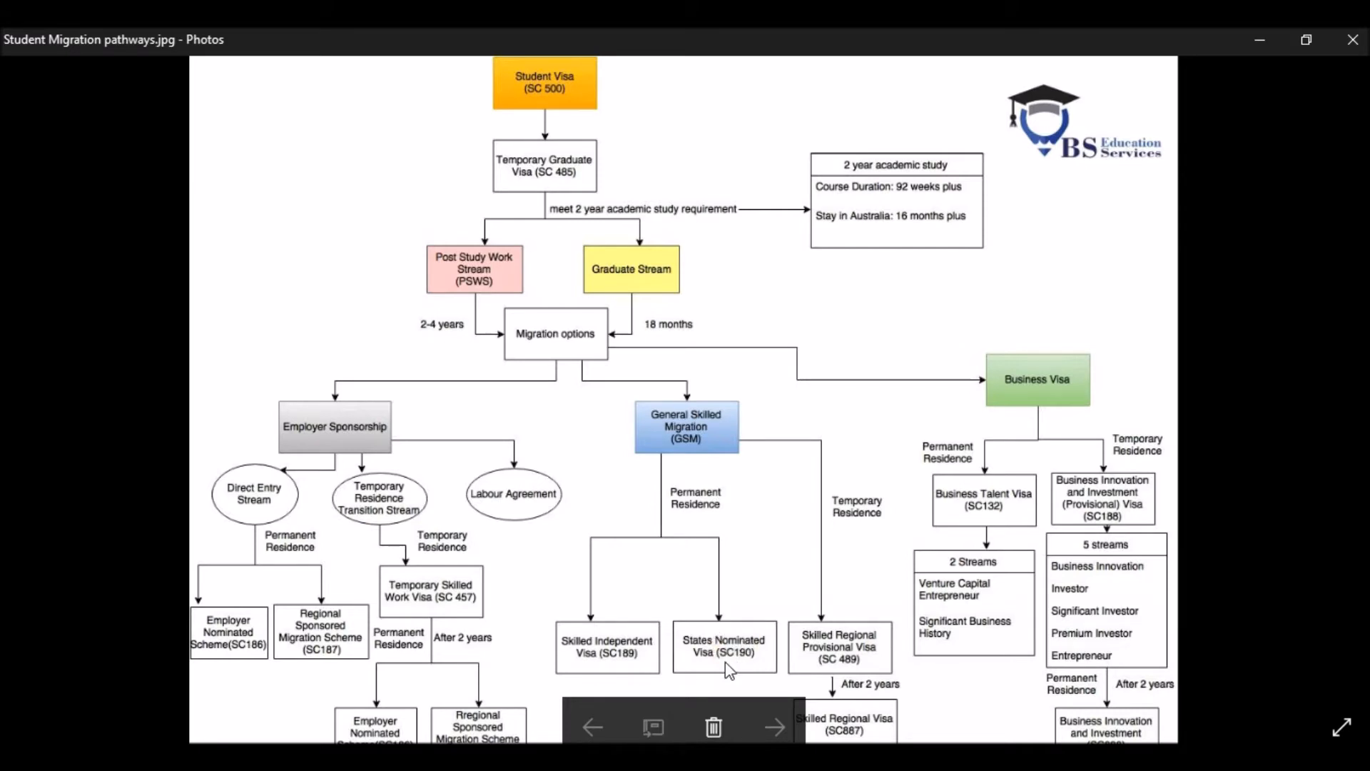
mouse_move(710, 609)
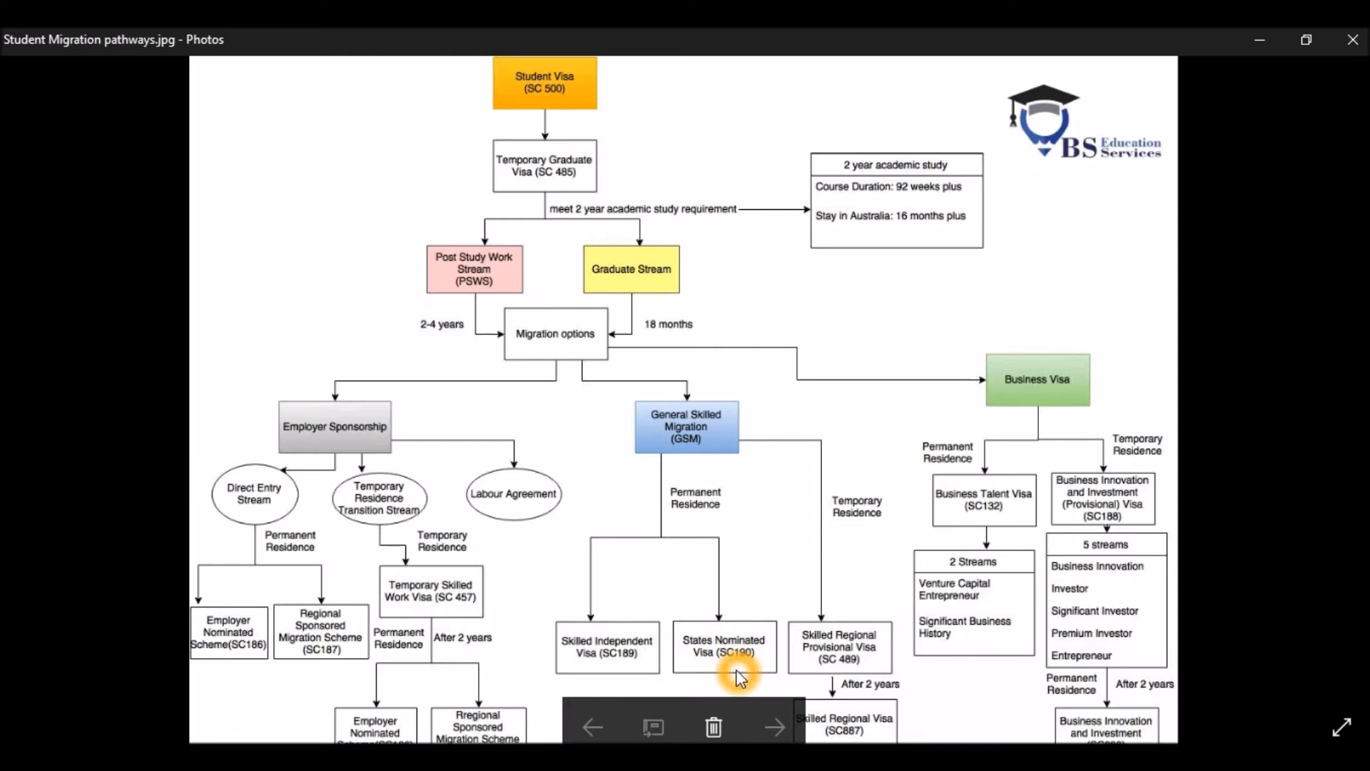
mouse_move(734, 636)
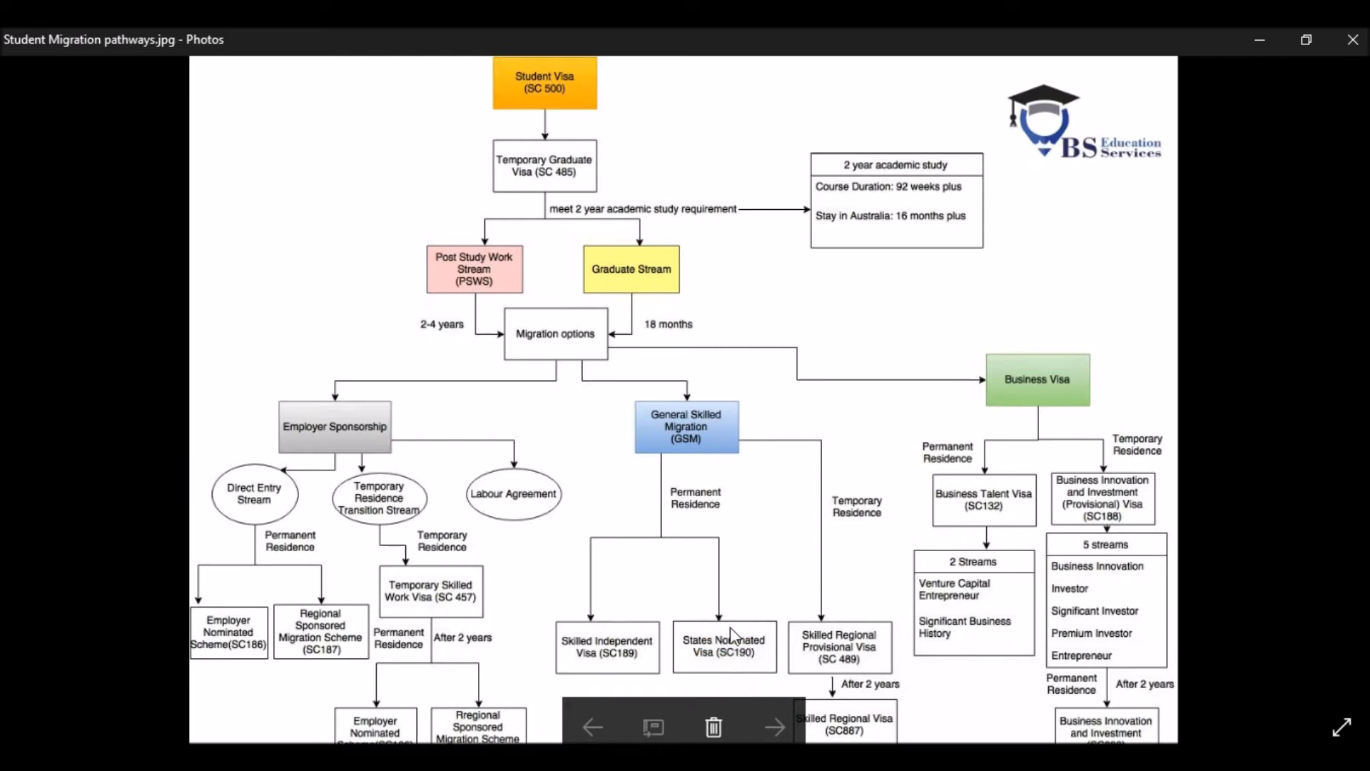
mouse_move(729, 660)
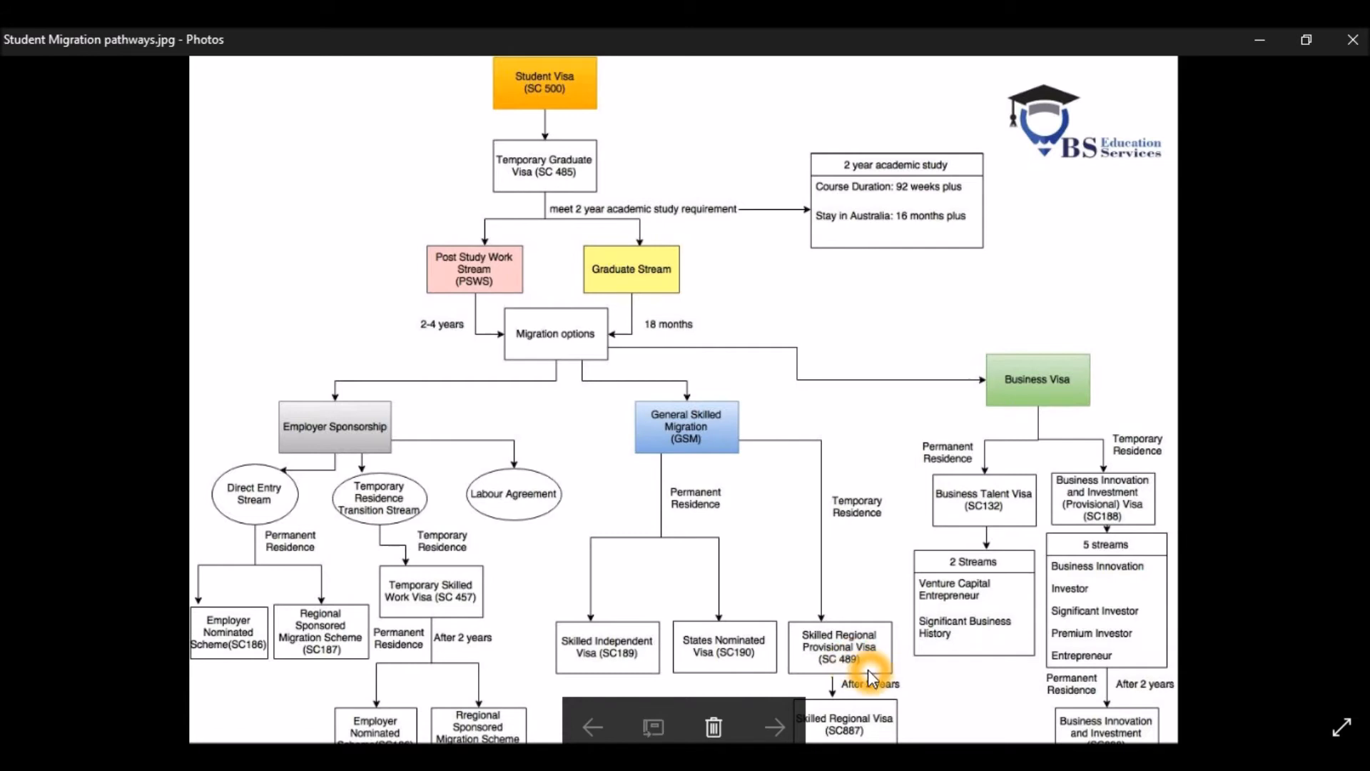
mouse_move(879, 690)
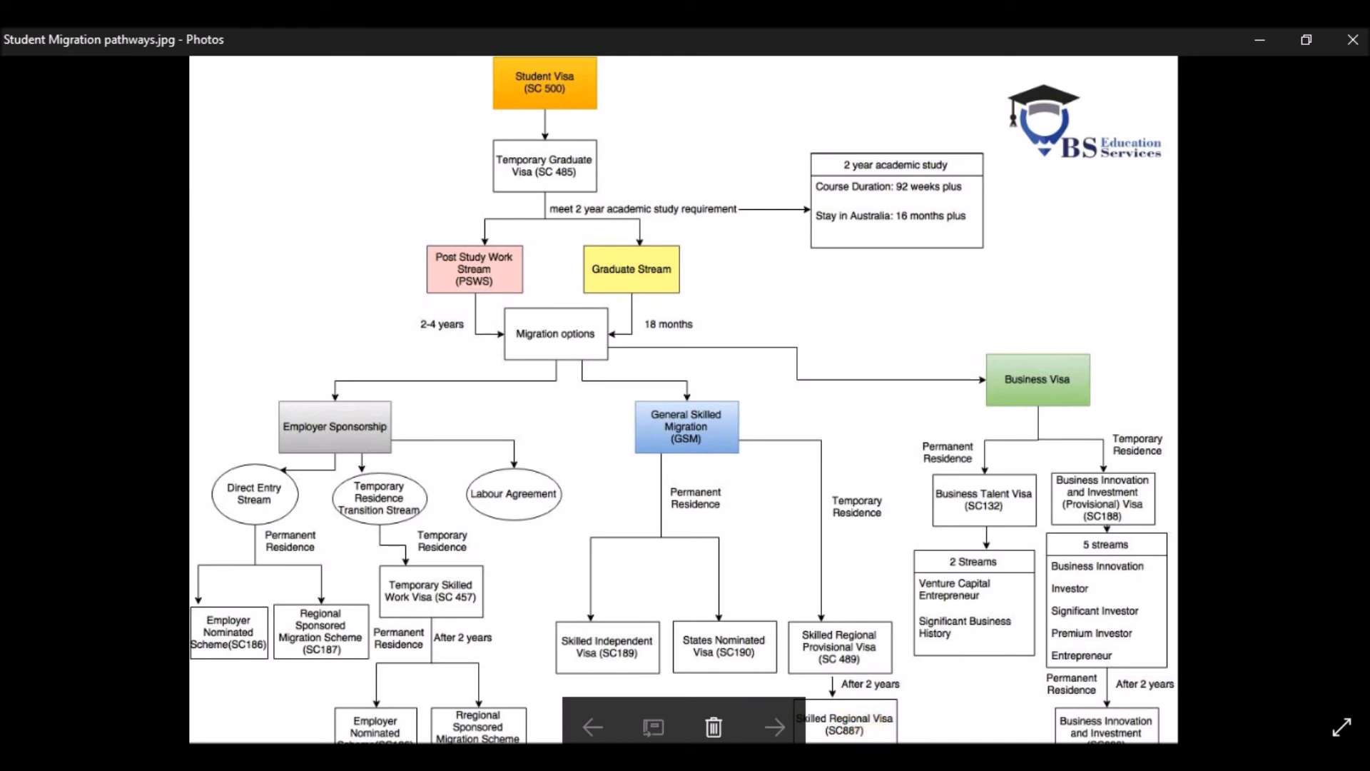
mouse_move(1048, 487)
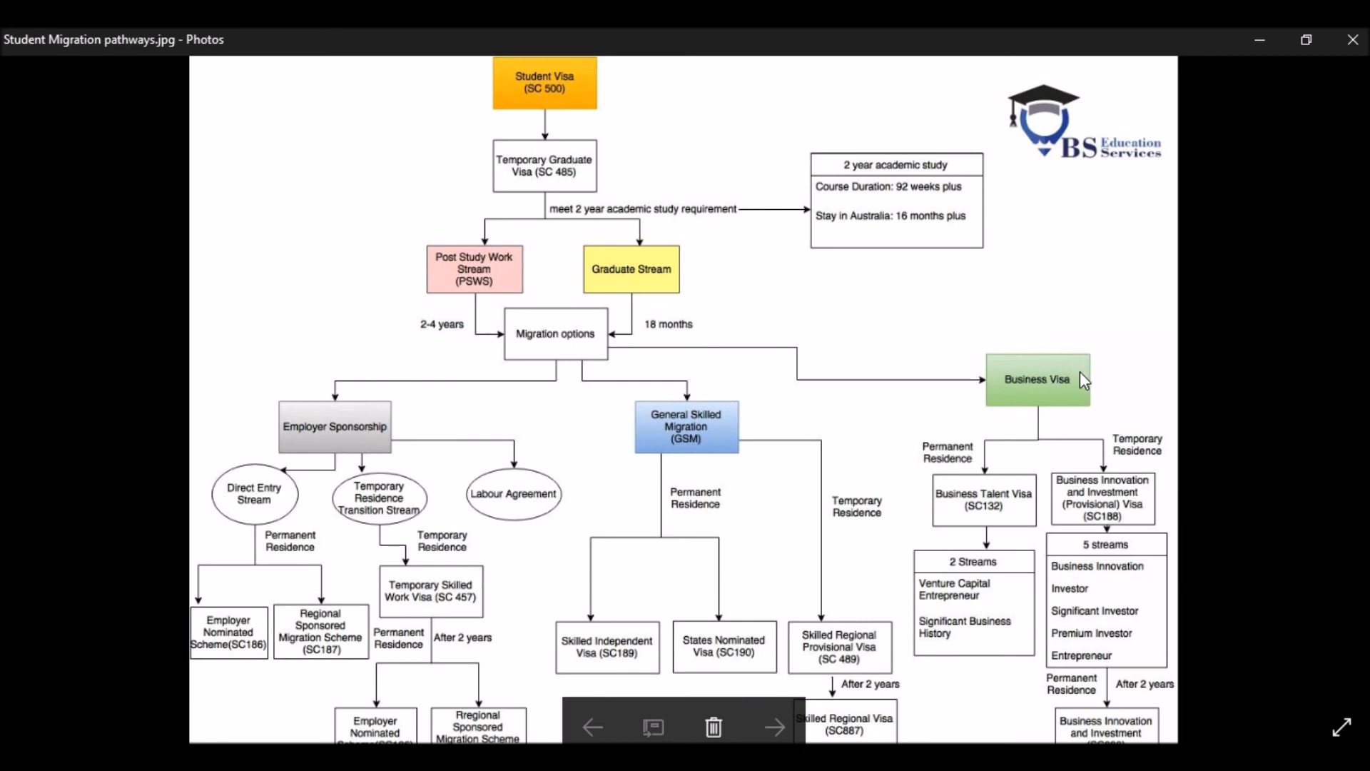
mouse_move(1079, 365)
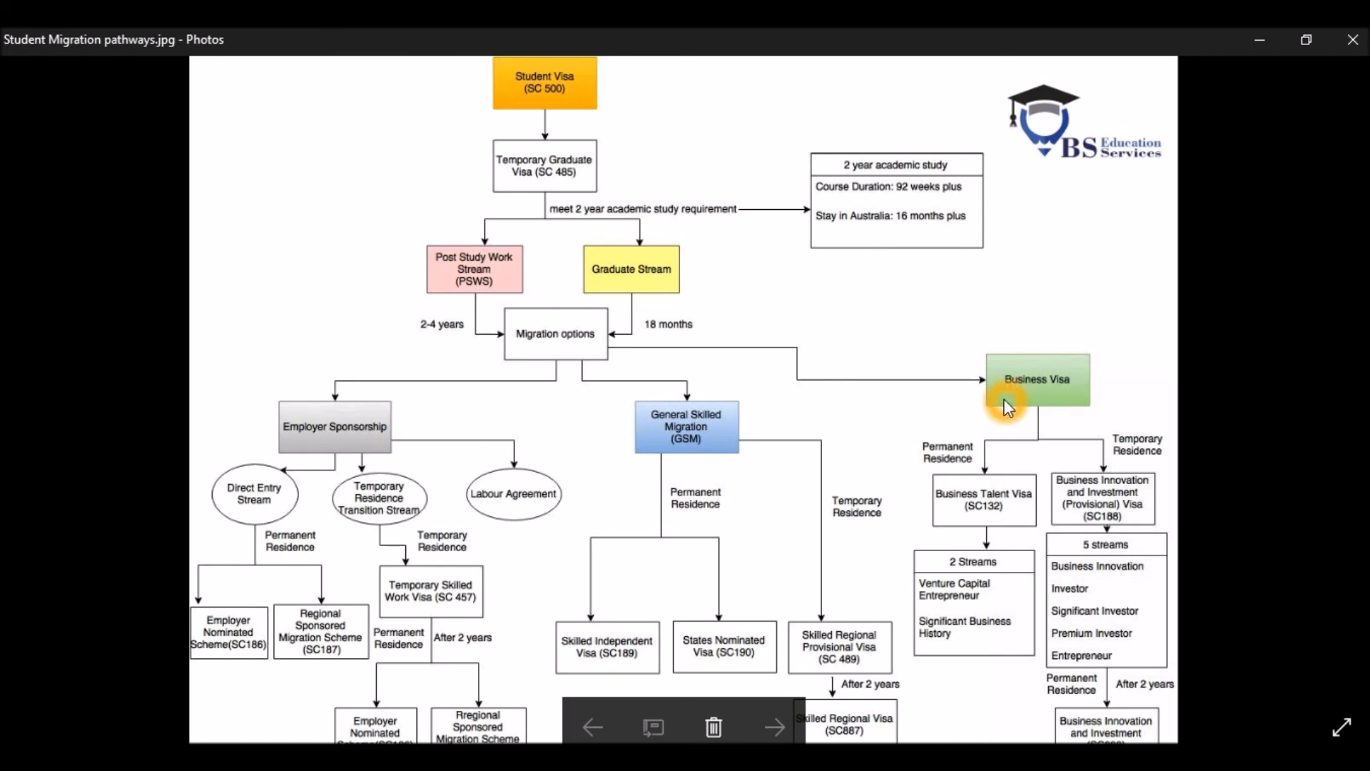
mouse_move(999, 414)
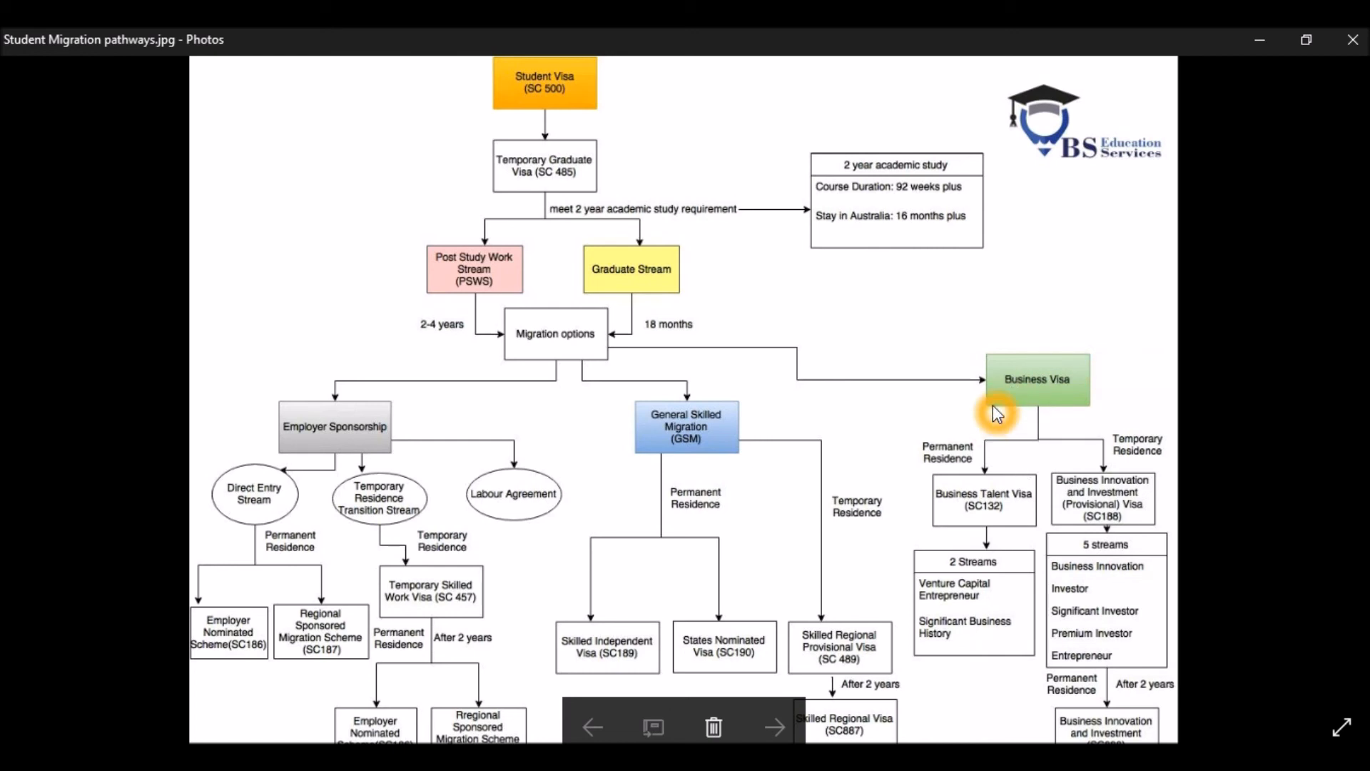
mouse_move(1068, 334)
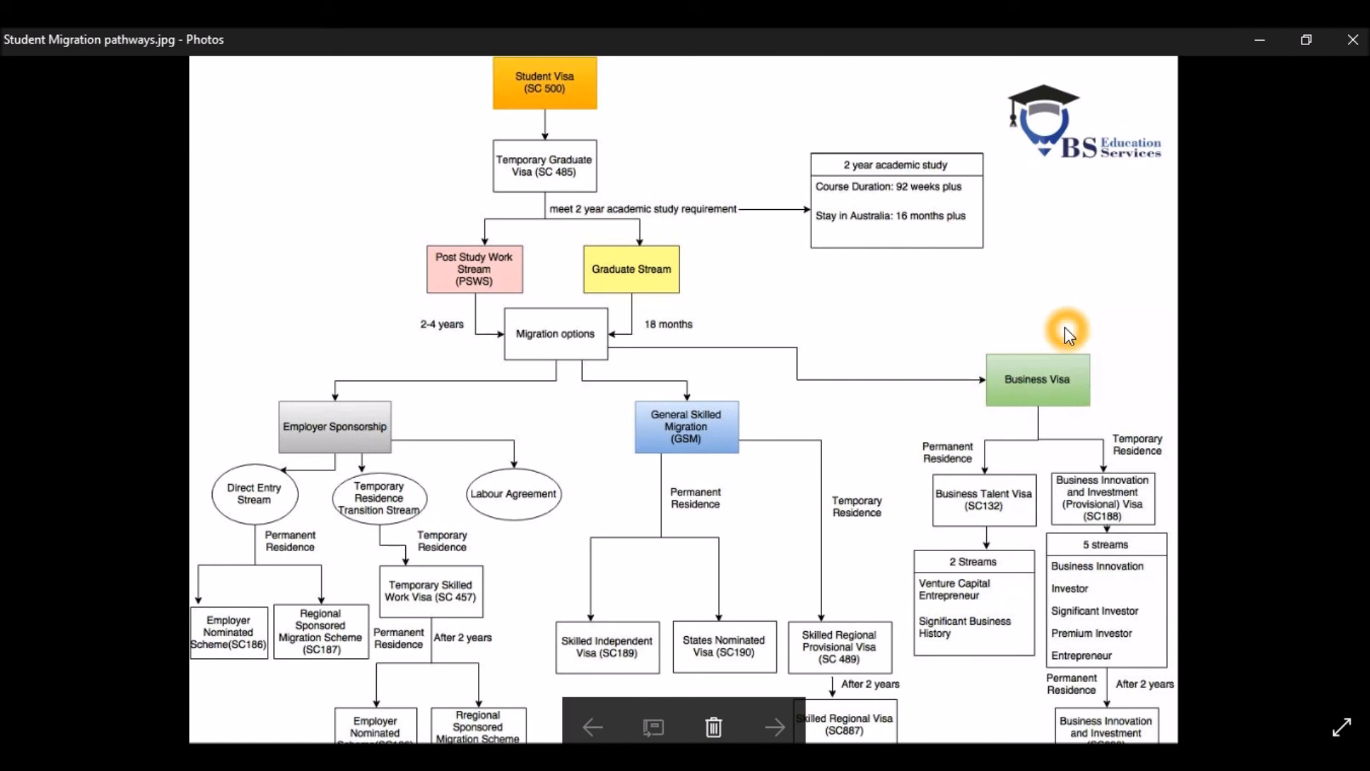